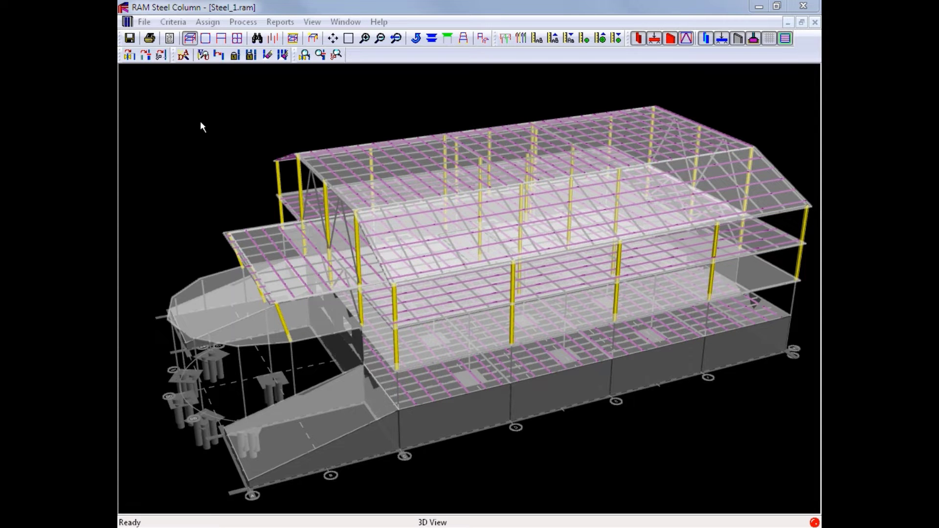
mouse_move(193, 107)
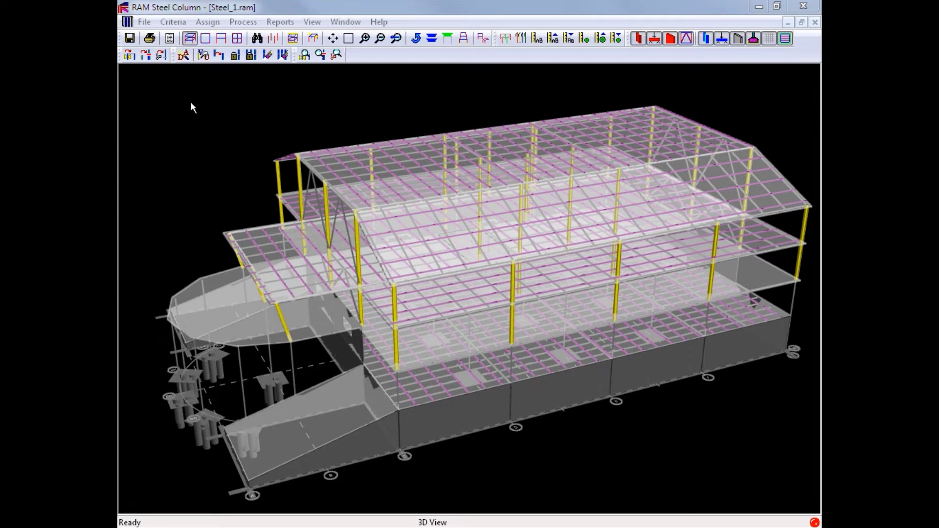
mouse_move(183, 55)
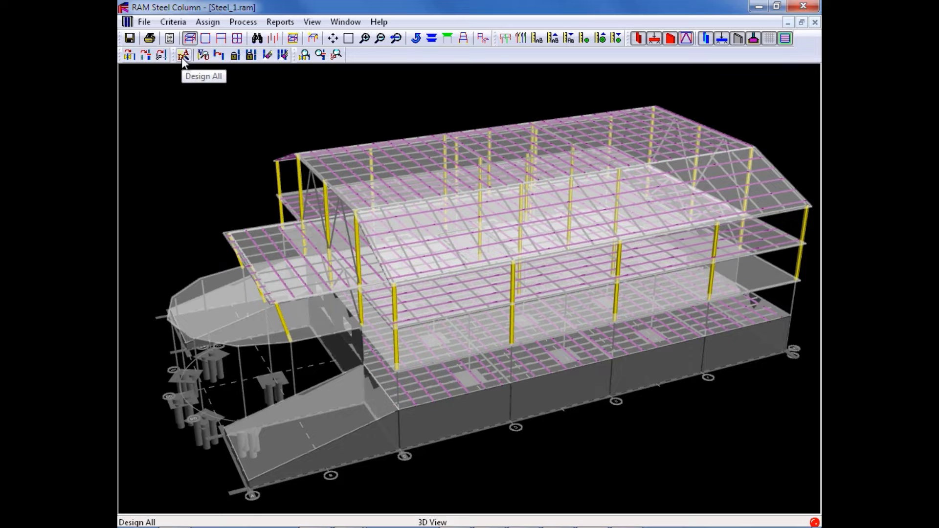
Step: Run Design All, then show and hide the interaction-value labels on the colour-coded columns
click(182, 54)
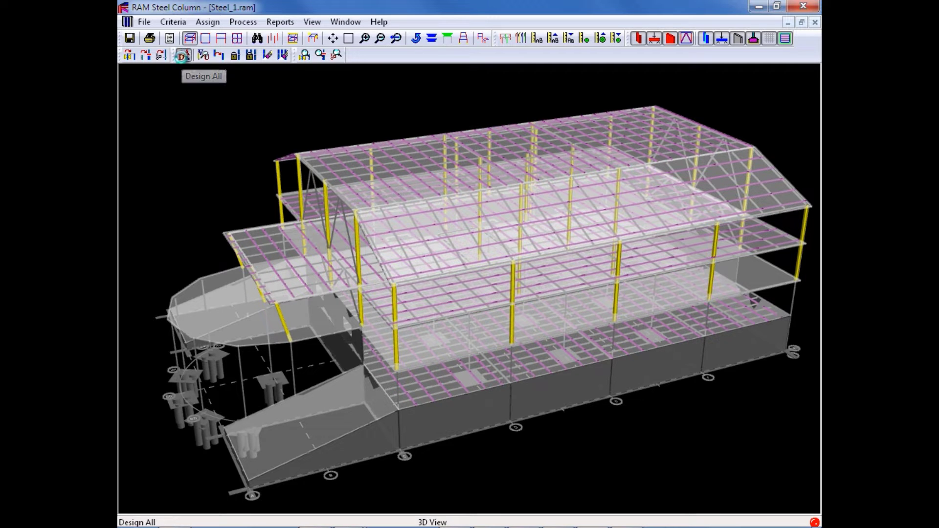
click(182, 54)
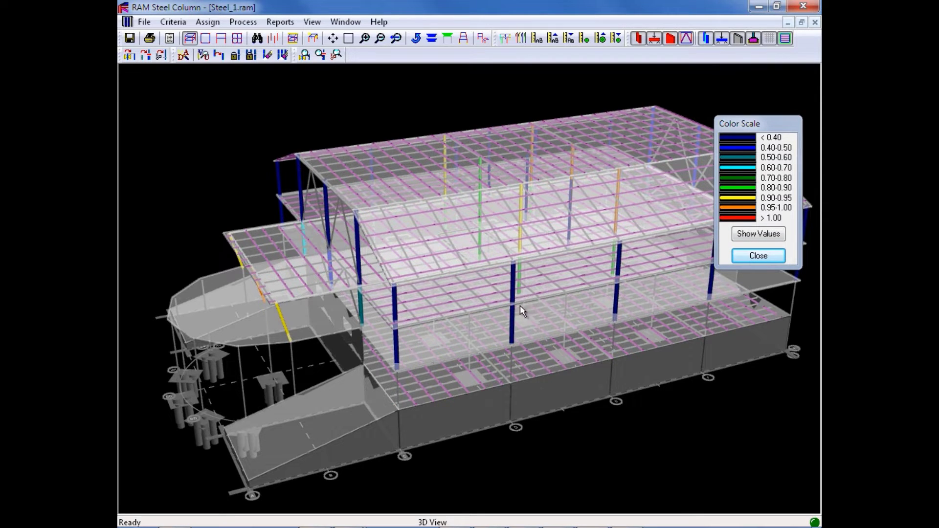
mouse_move(670, 315)
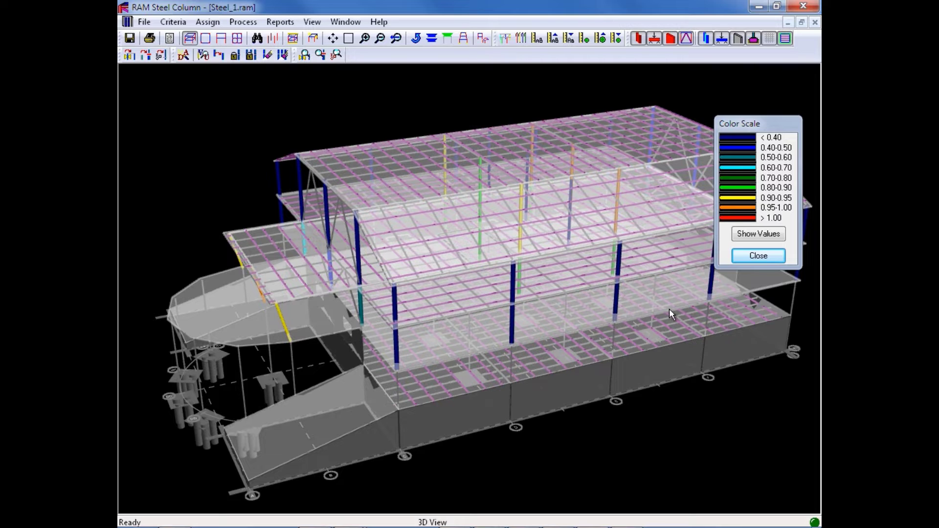
mouse_move(686, 313)
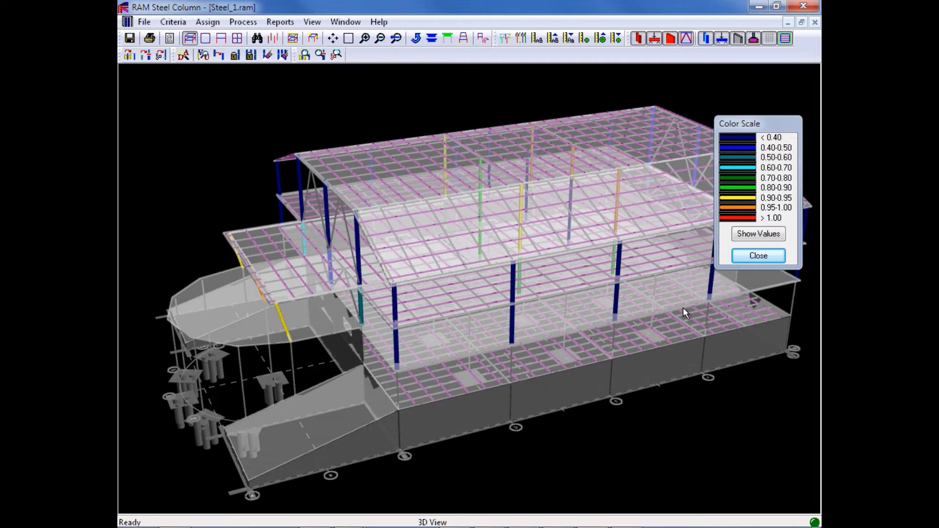
mouse_move(758, 233)
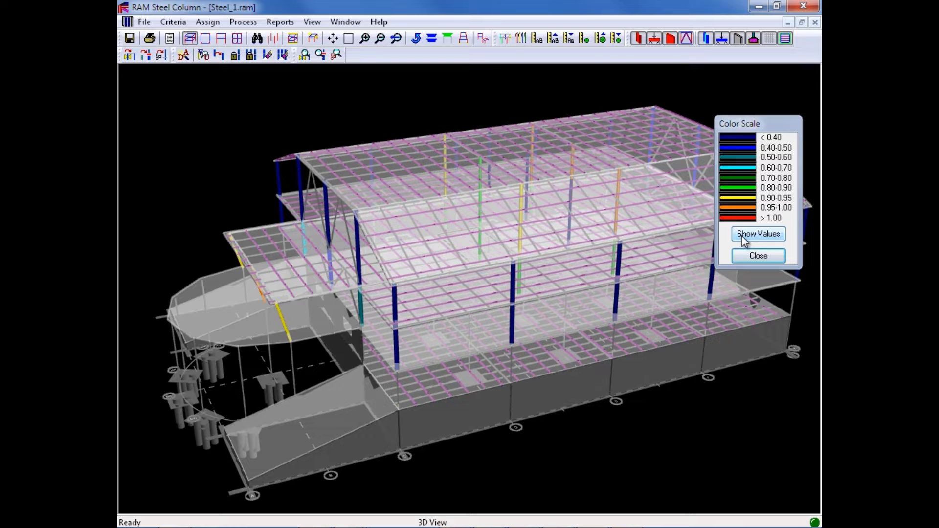
click(757, 234)
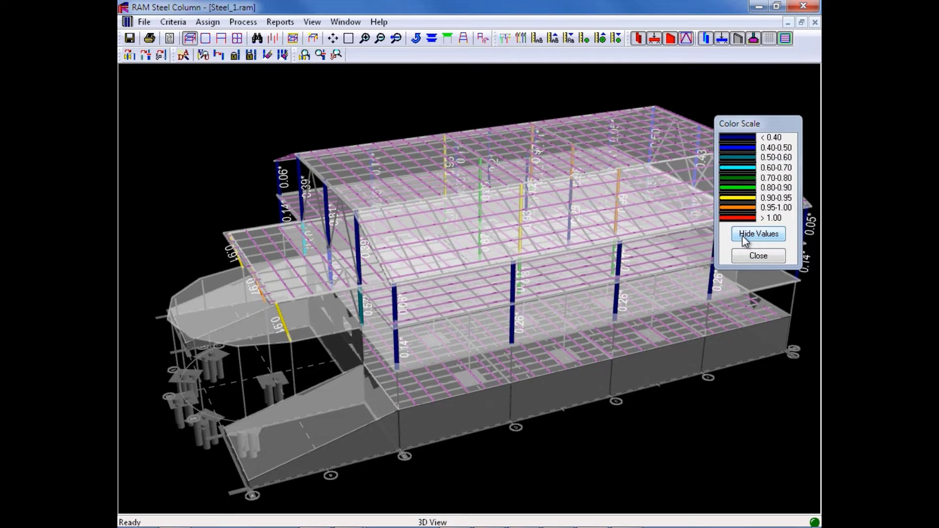
click(758, 234)
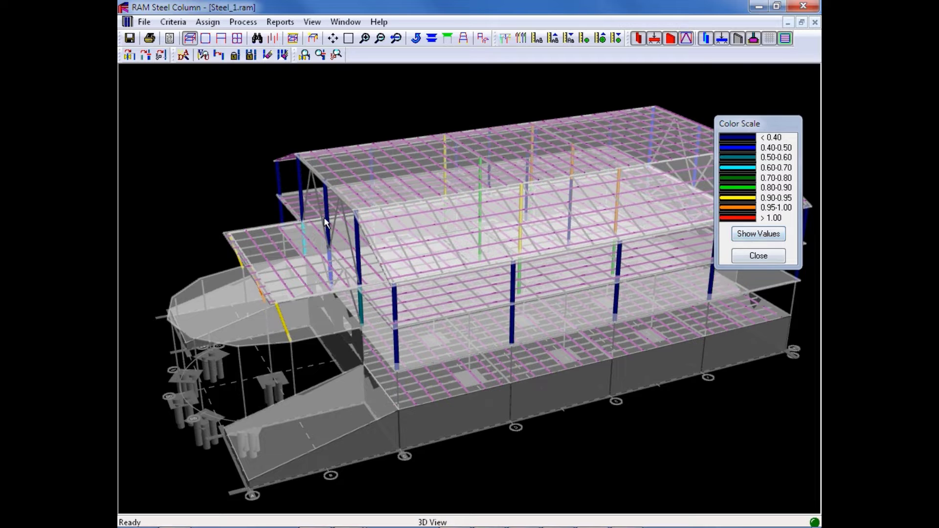
mouse_move(464, 392)
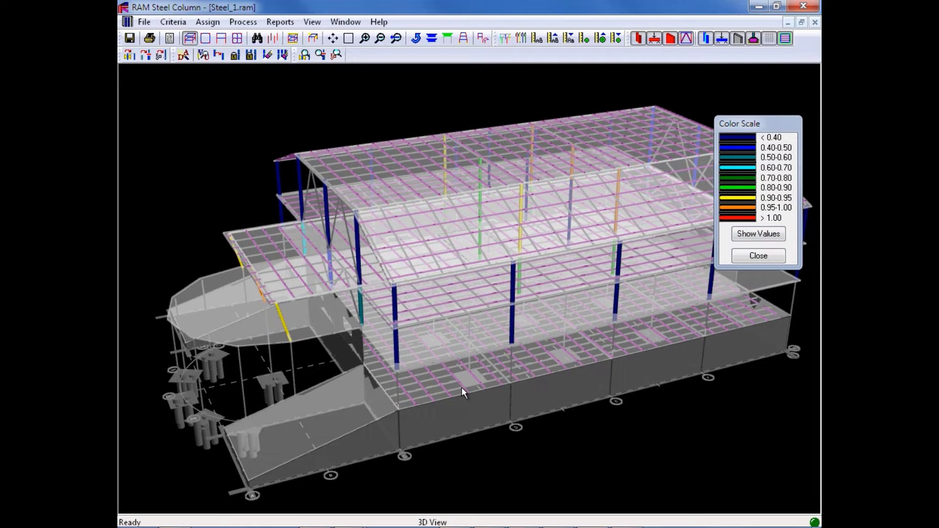
mouse_move(691, 21)
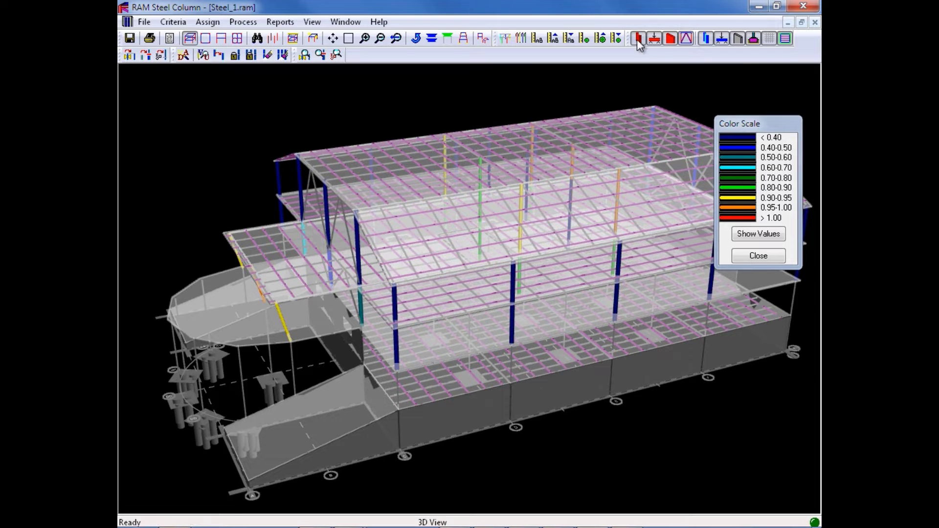
Step: Hide the floor slabs, then briefly label the columns with their interaction values
click(637, 38)
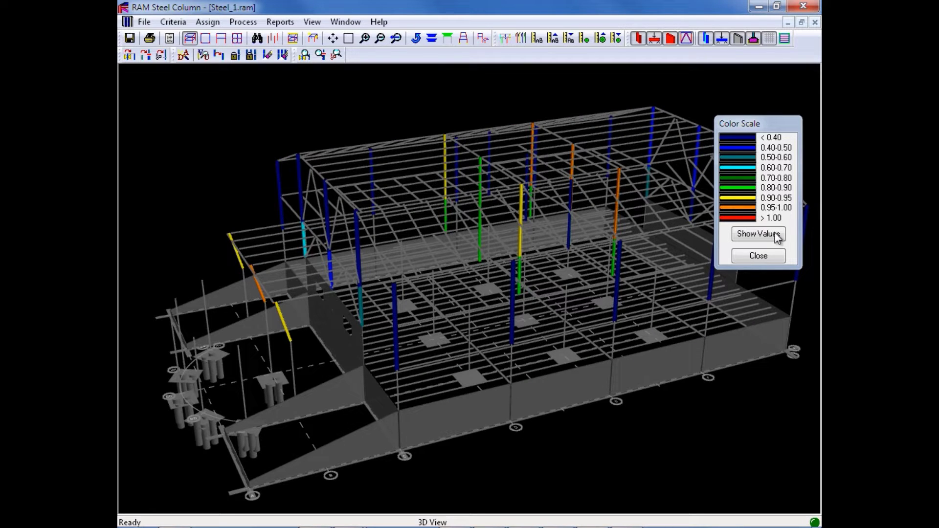
click(758, 234)
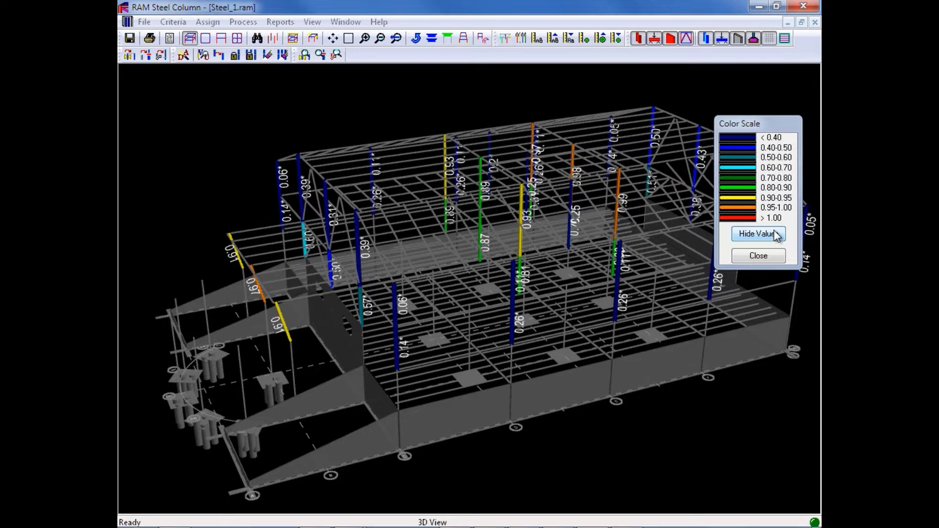
click(757, 233)
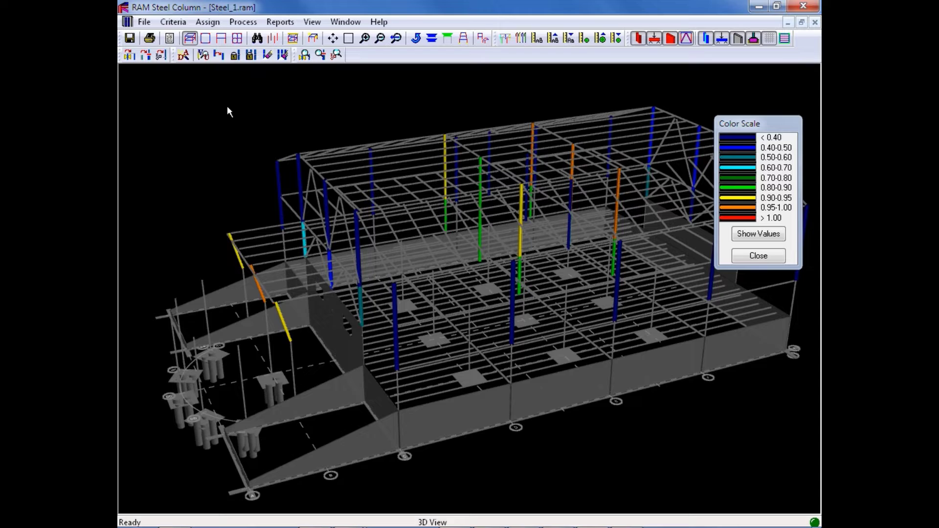
mouse_move(195, 110)
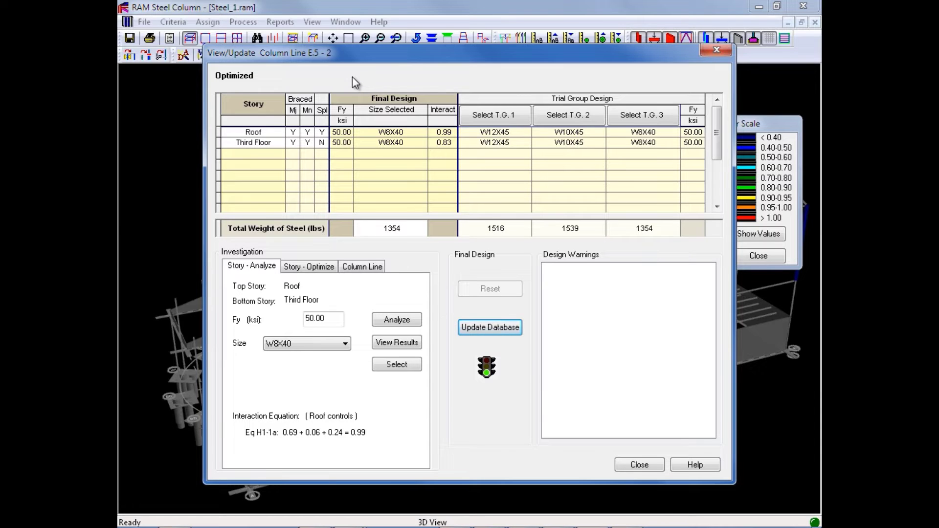
mouse_move(678, 153)
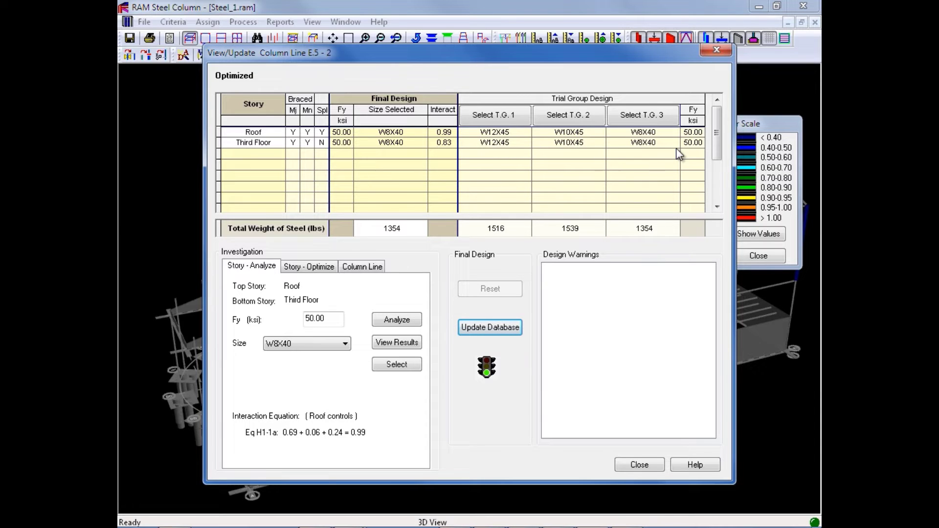
mouse_move(648, 184)
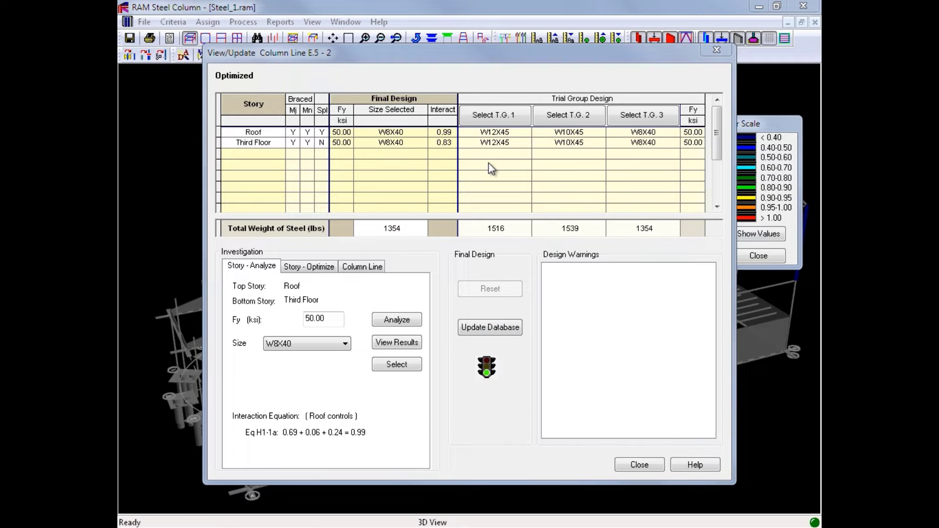
mouse_move(502, 122)
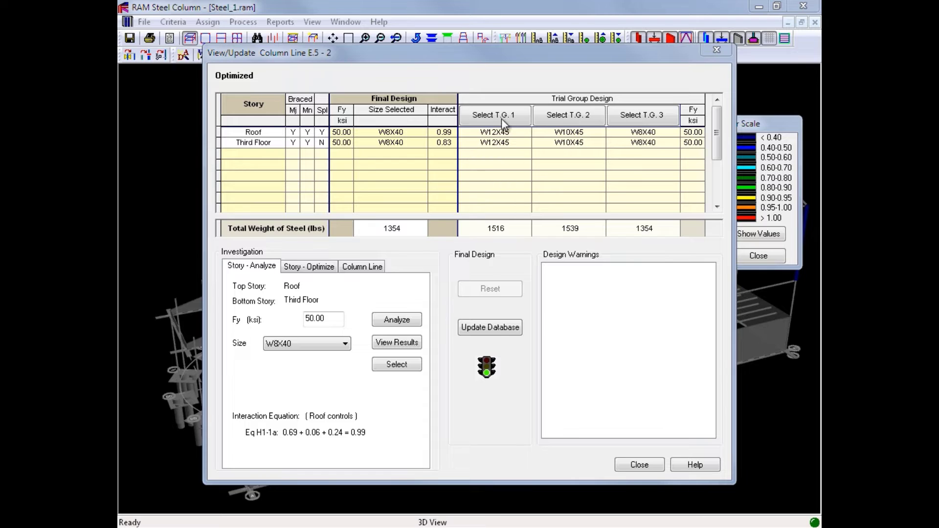
mouse_move(570, 152)
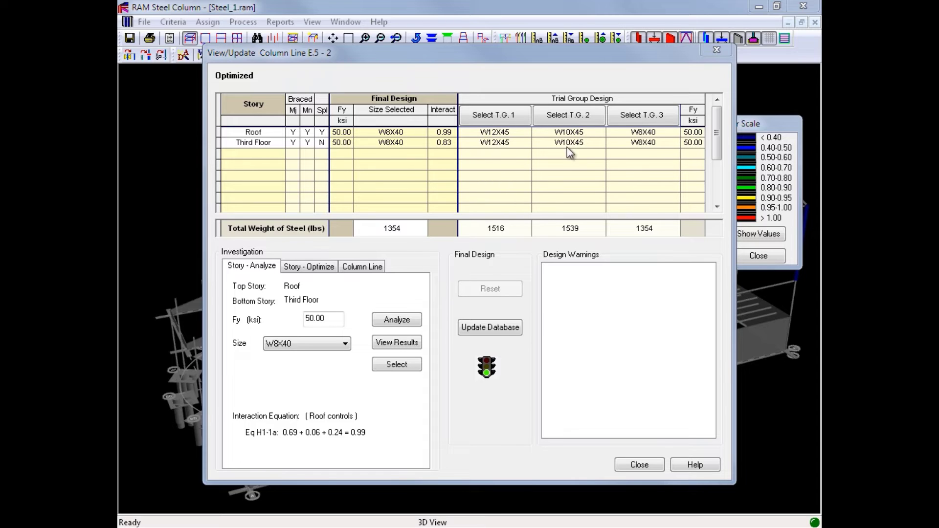
mouse_move(532, 138)
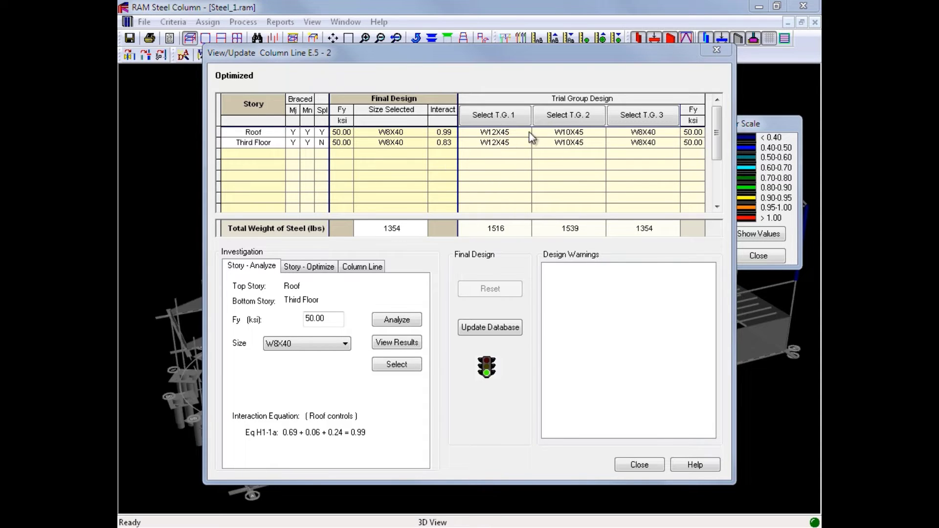
mouse_move(642, 134)
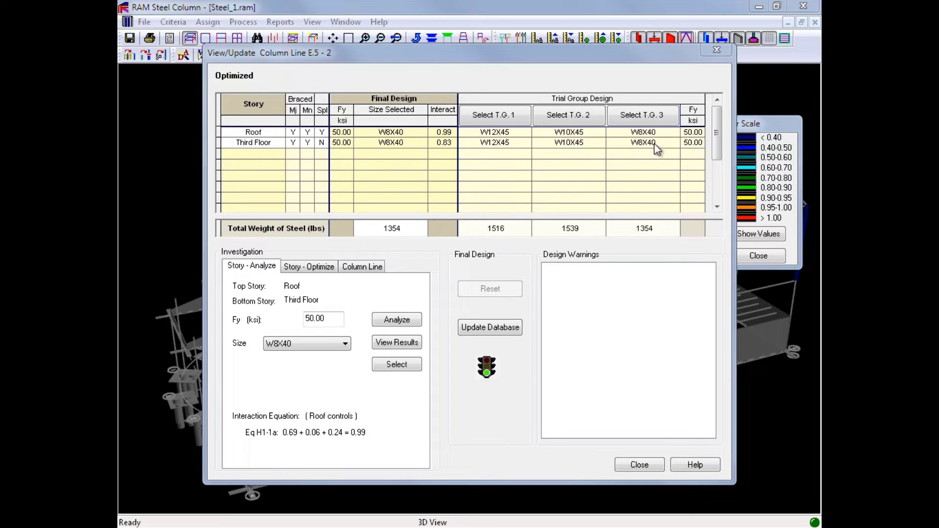
mouse_move(566, 143)
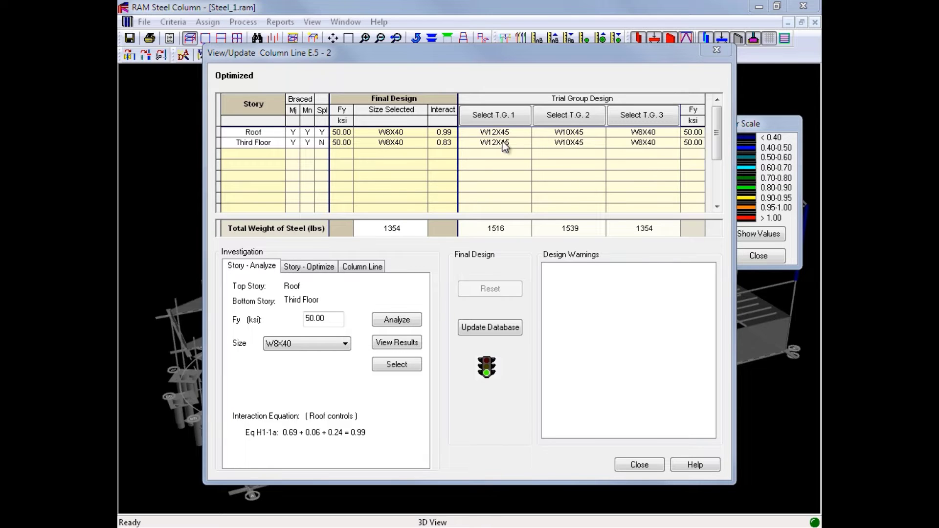
mouse_move(601, 161)
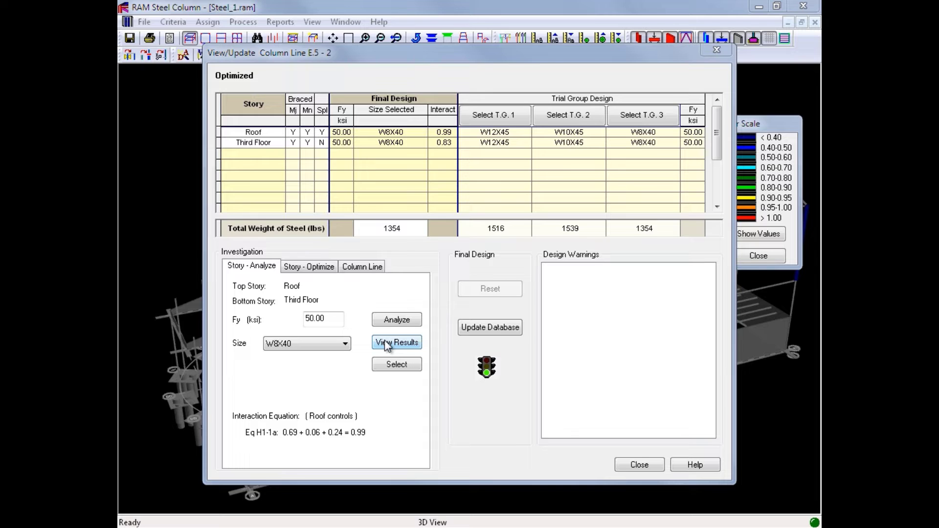
Step: View the gravity column design report down to the interaction equation totalling 0.990
click(396, 342)
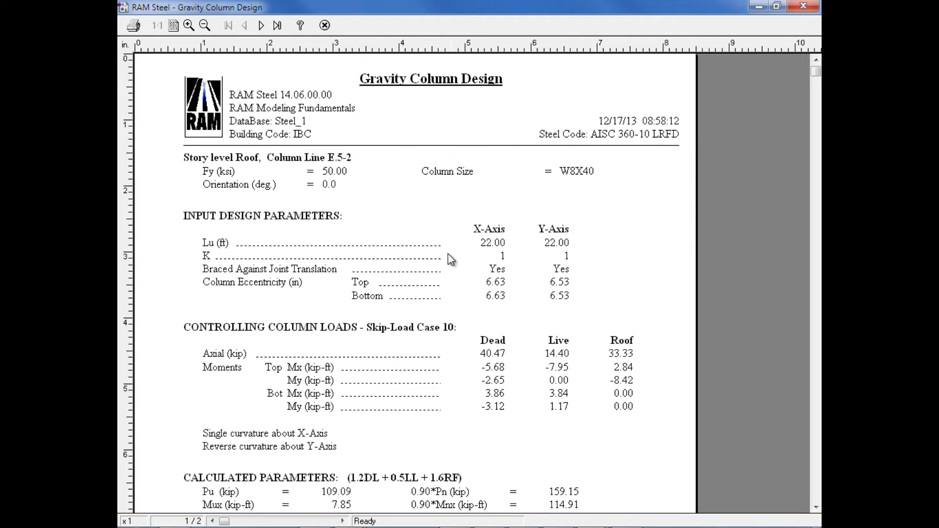
mouse_move(451, 236)
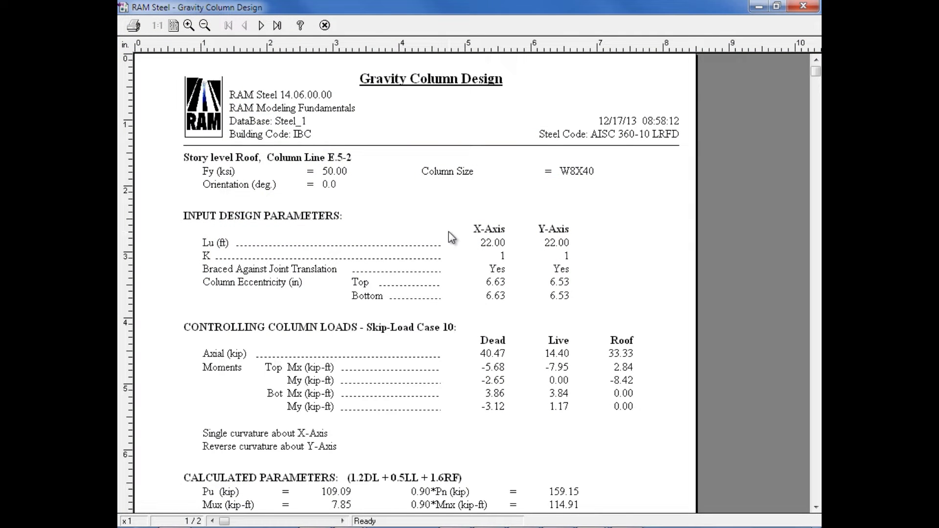
scroll(down, 3)
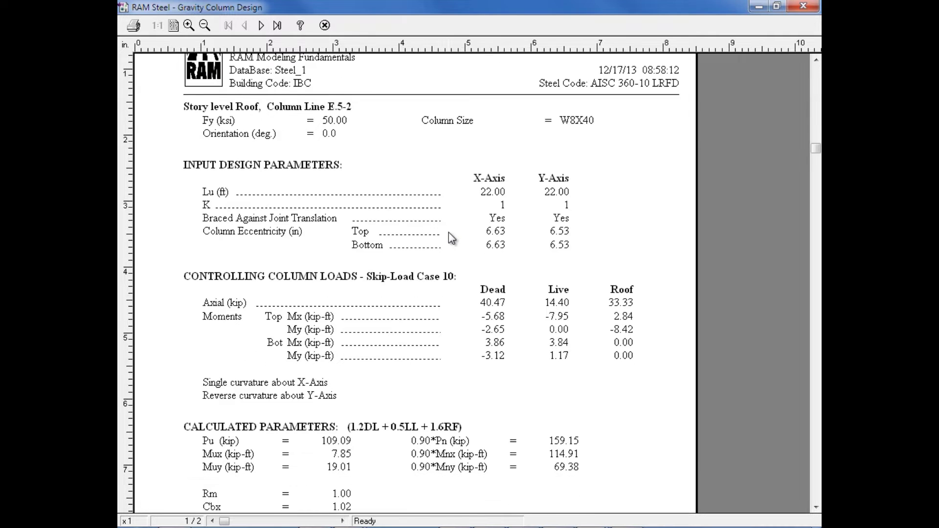
scroll(down, 3)
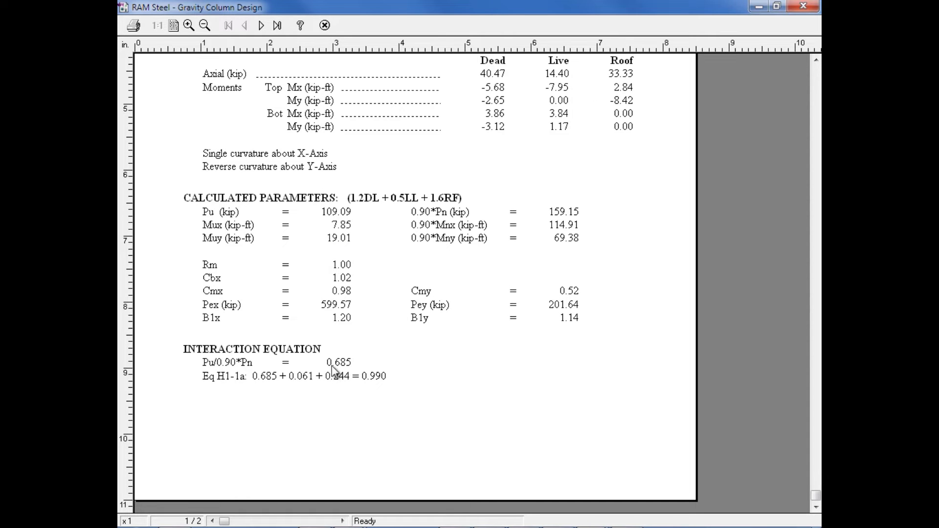
mouse_move(331, 40)
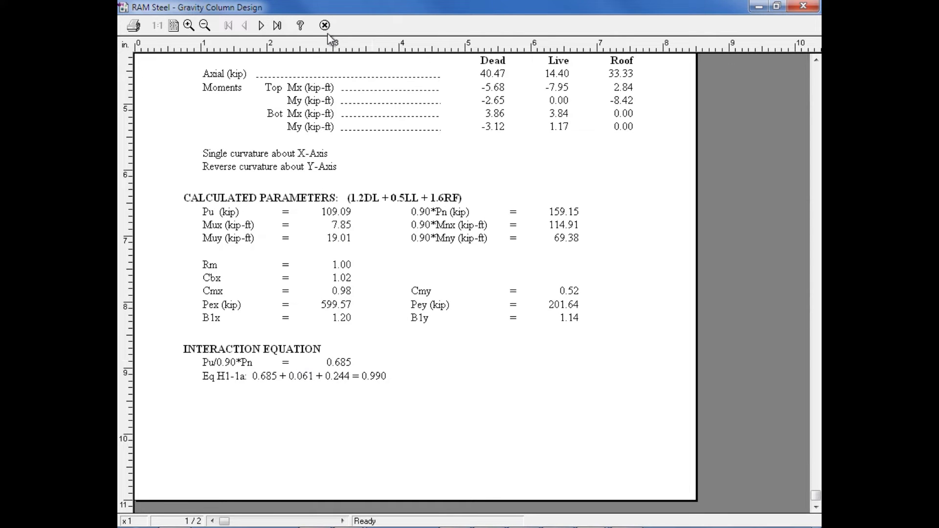
Step: Close the report and set Fy 46 ksi with an HSS8X8X3/8 trial size for E.5-2
click(325, 25)
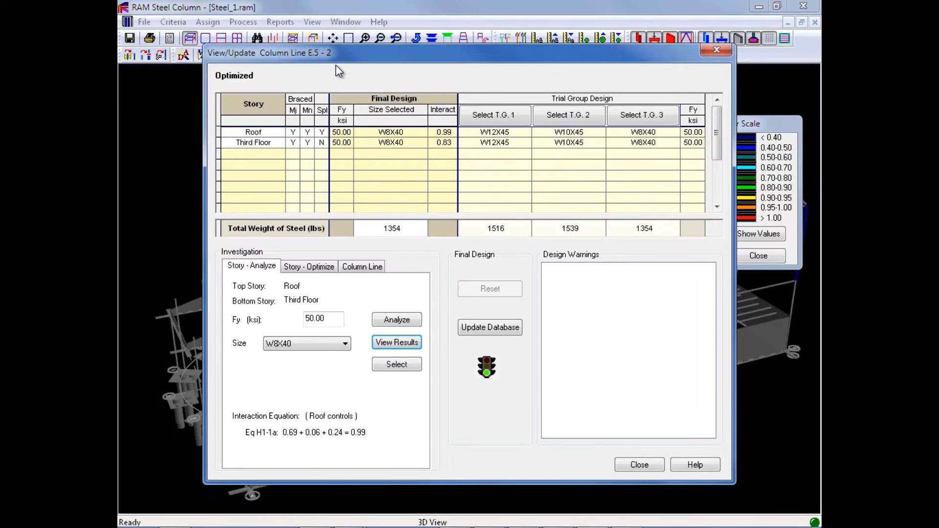
mouse_move(438, 71)
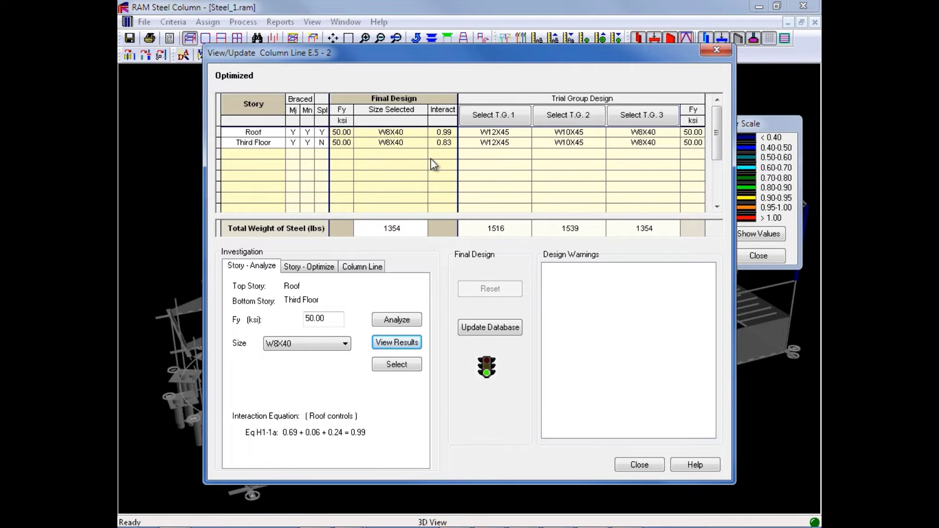
mouse_move(437, 166)
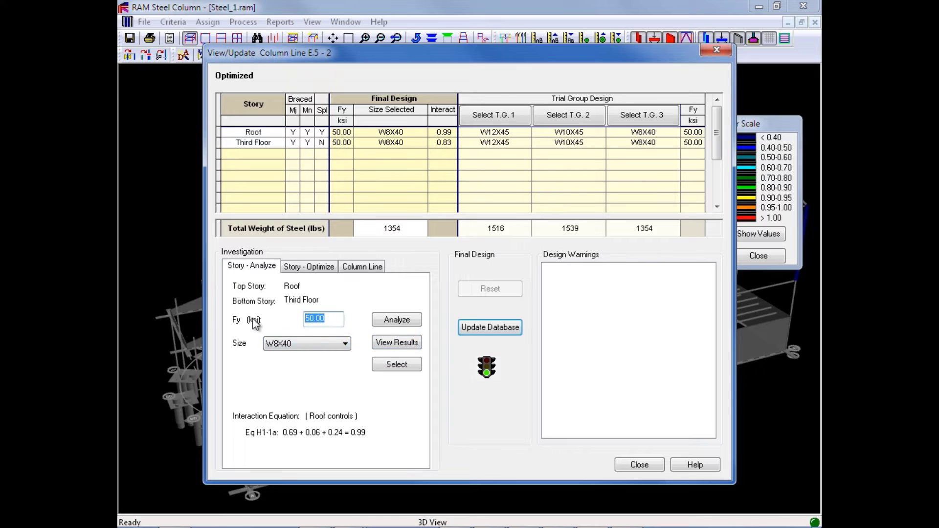
text(46)
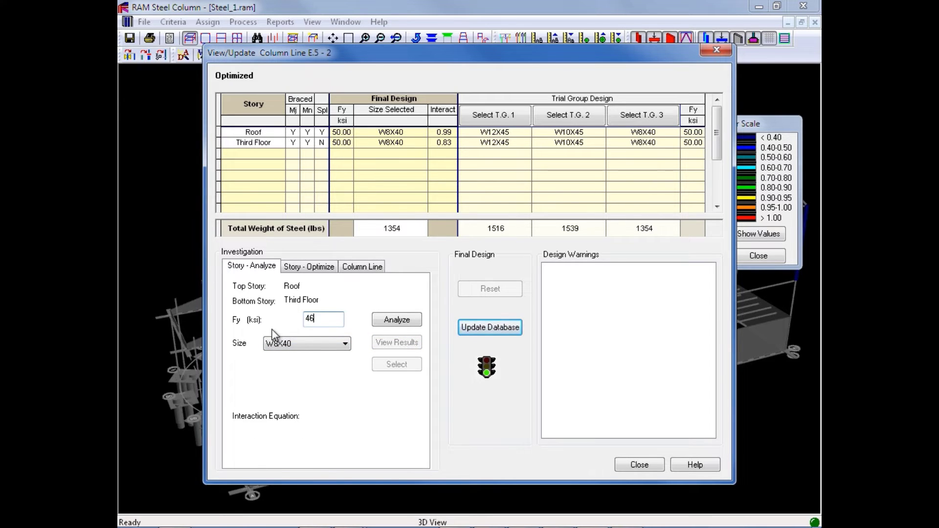
mouse_move(334, 302)
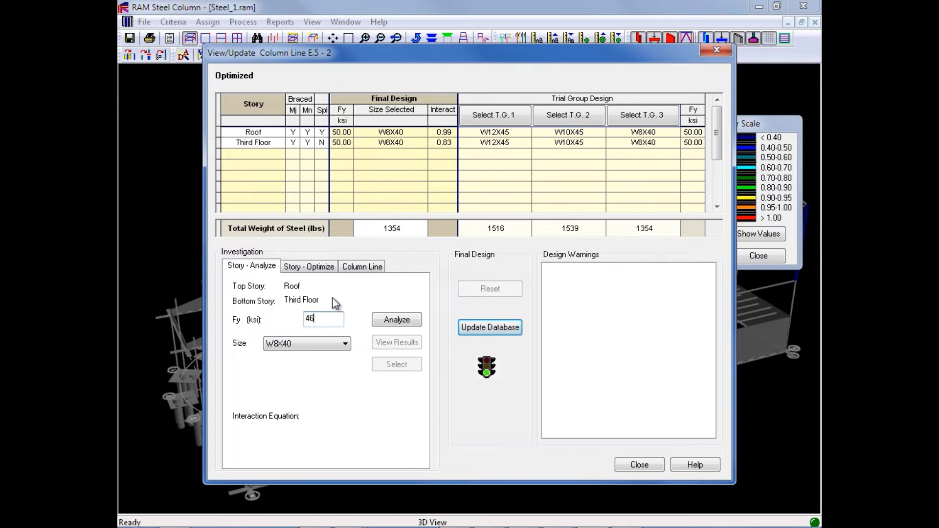
click(344, 343)
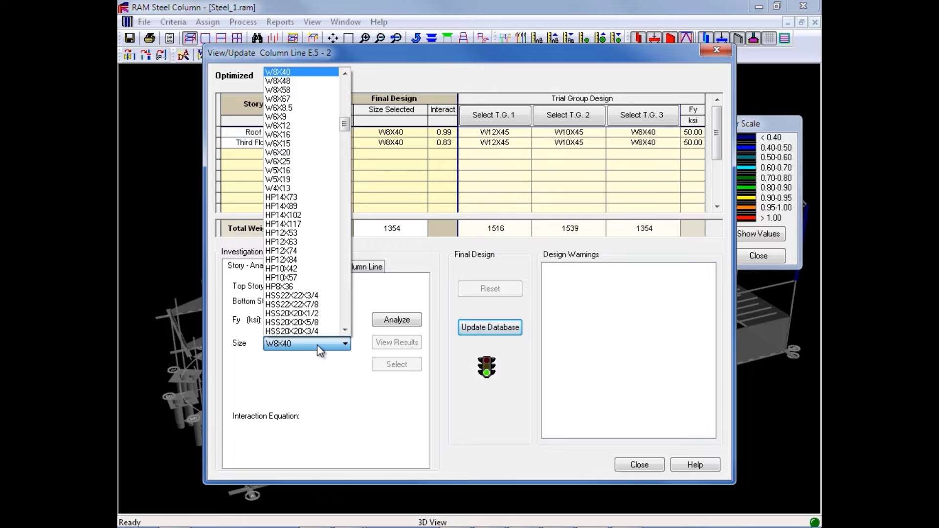
scroll(down, 3)
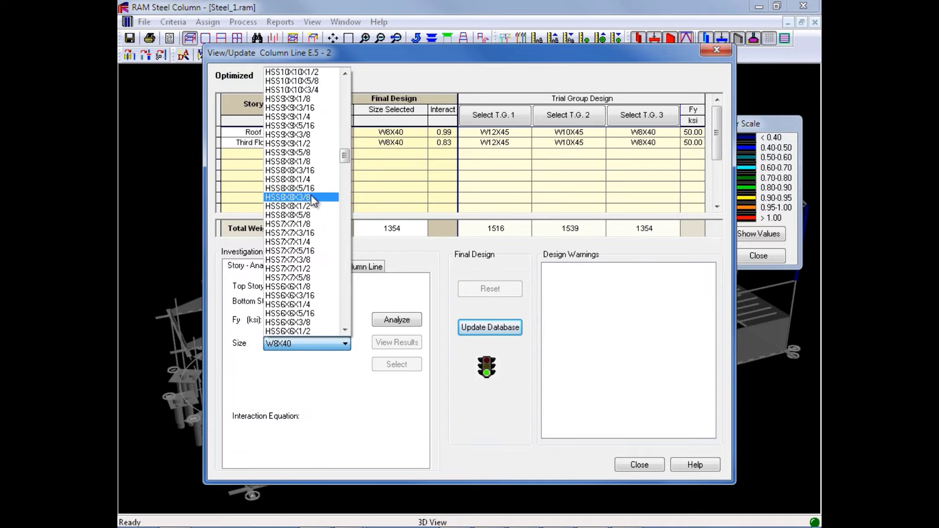
click(289, 197)
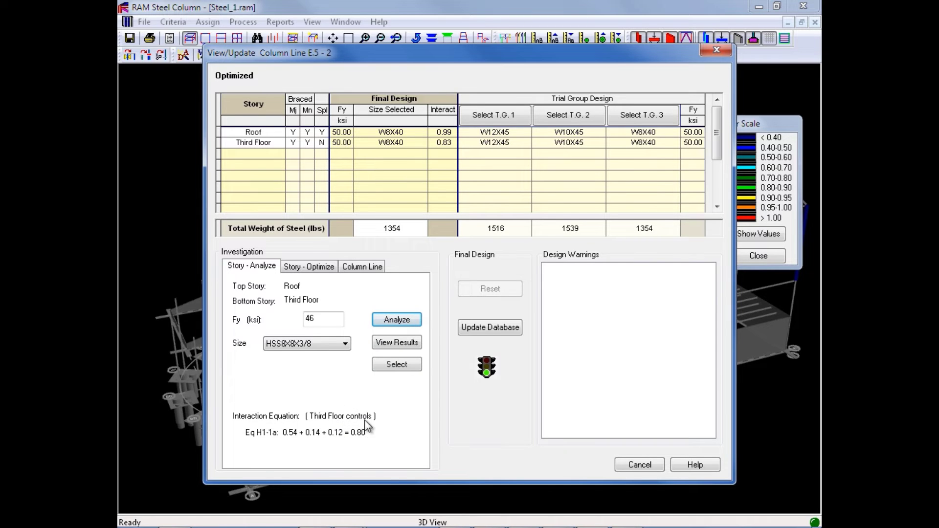
mouse_move(360, 446)
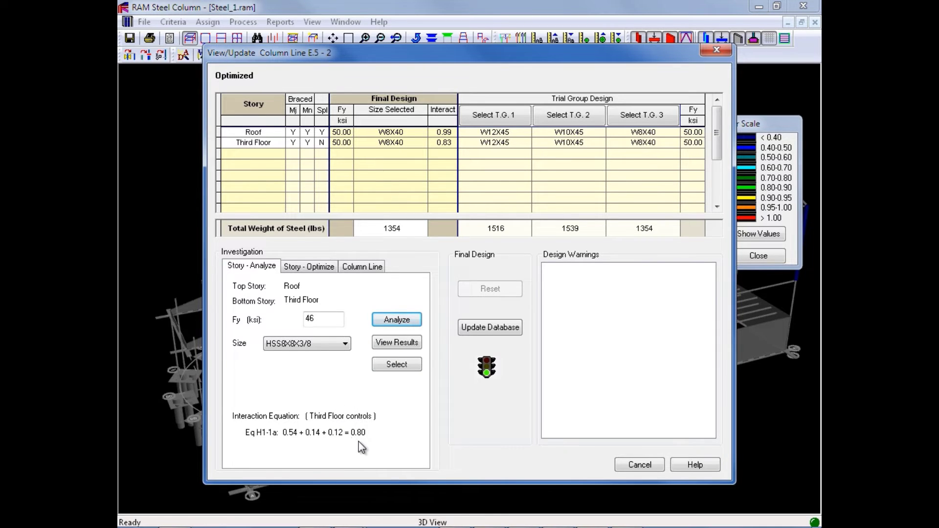
mouse_move(359, 436)
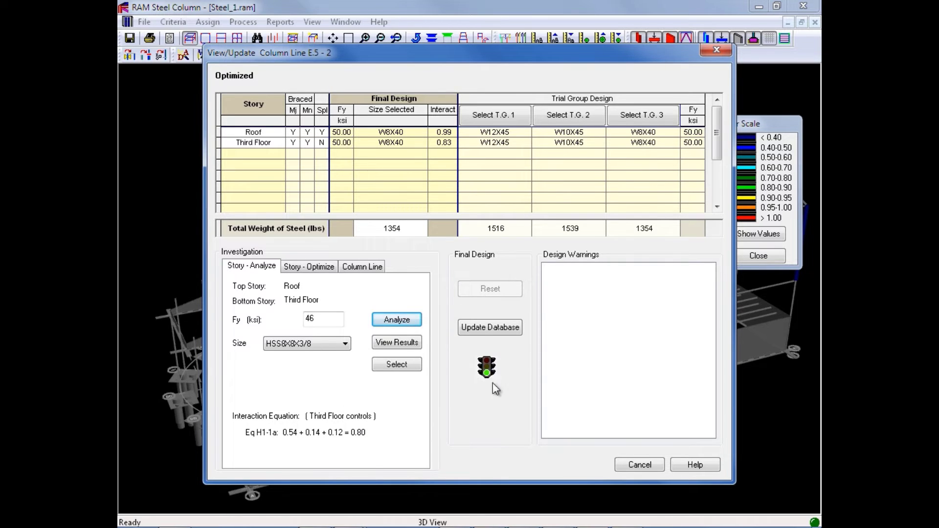
mouse_move(483, 386)
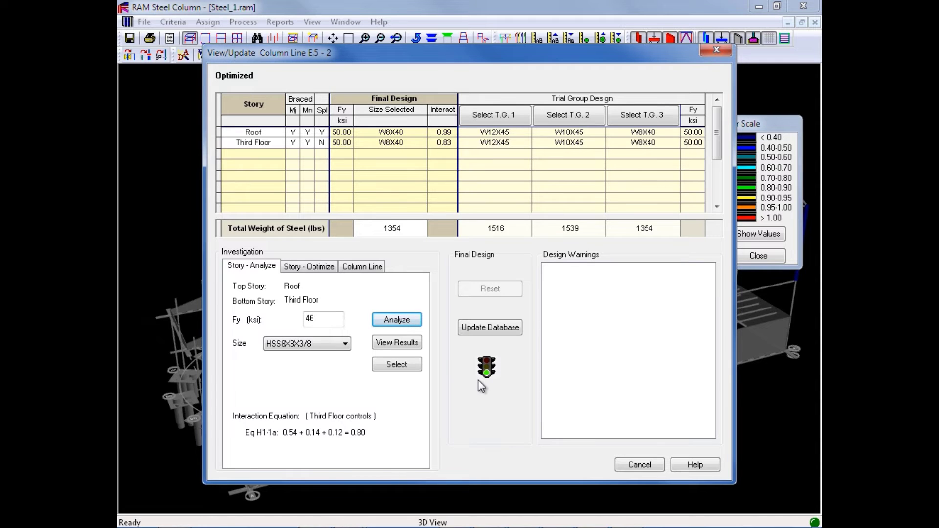
mouse_move(483, 388)
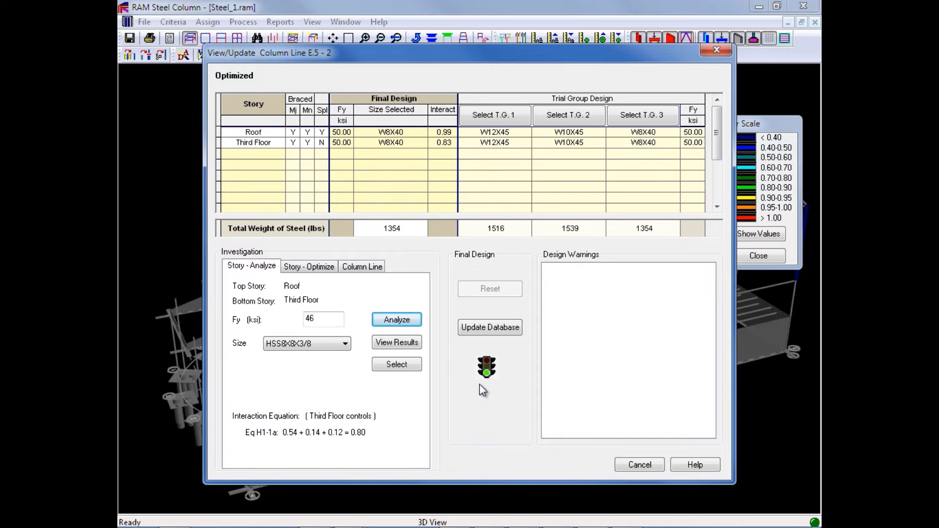
mouse_move(452, 174)
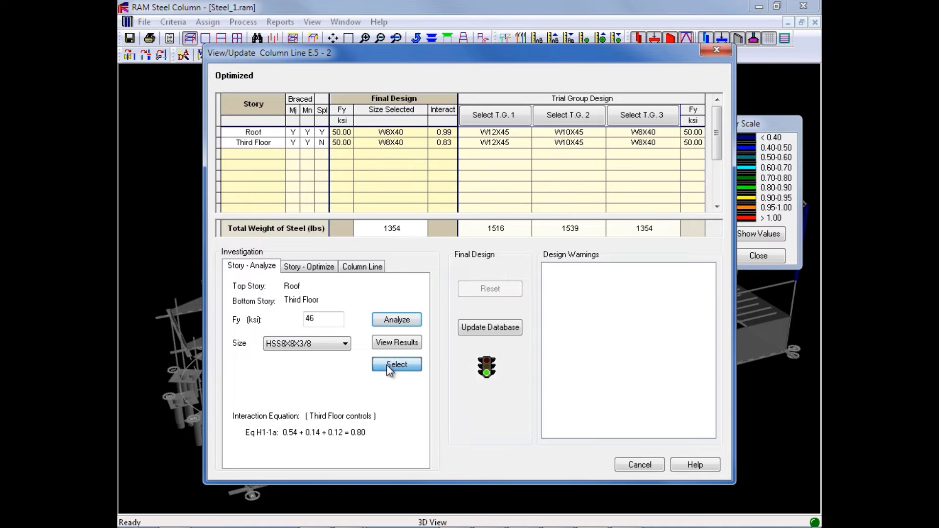
Step: Select HSS8X8X3/8 as E.5-2's final design and update the database
click(396, 364)
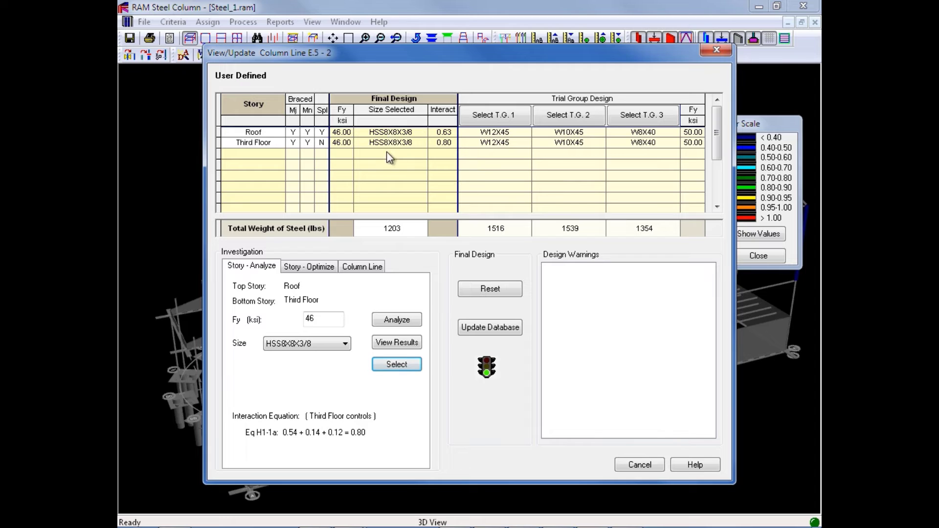
mouse_move(388, 182)
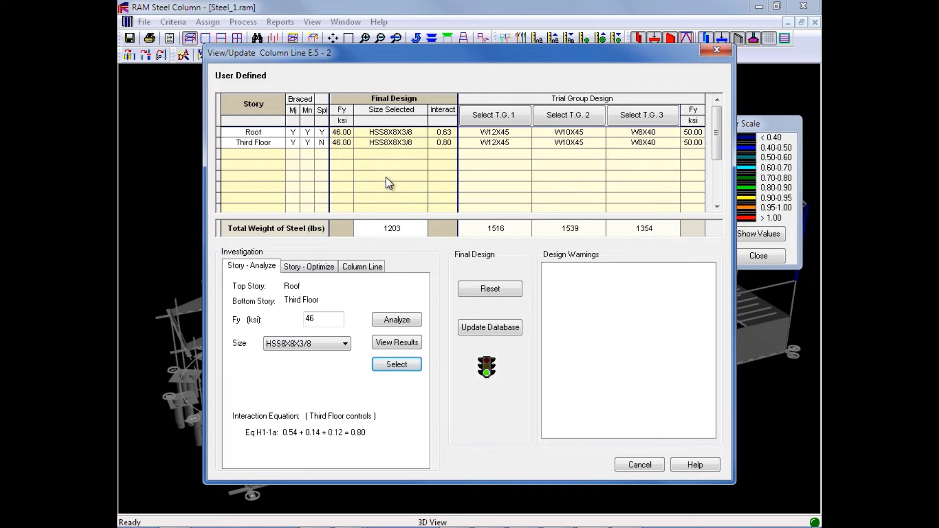
mouse_move(395, 206)
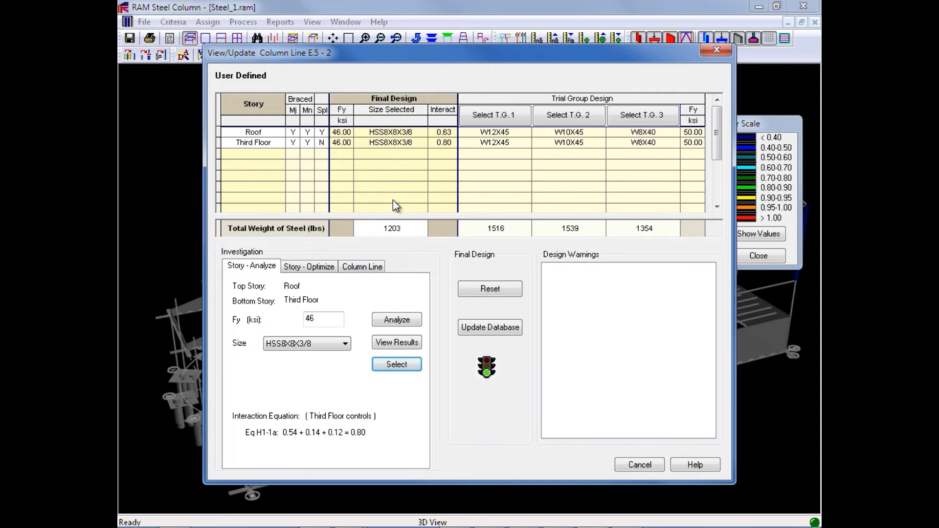
mouse_move(473, 349)
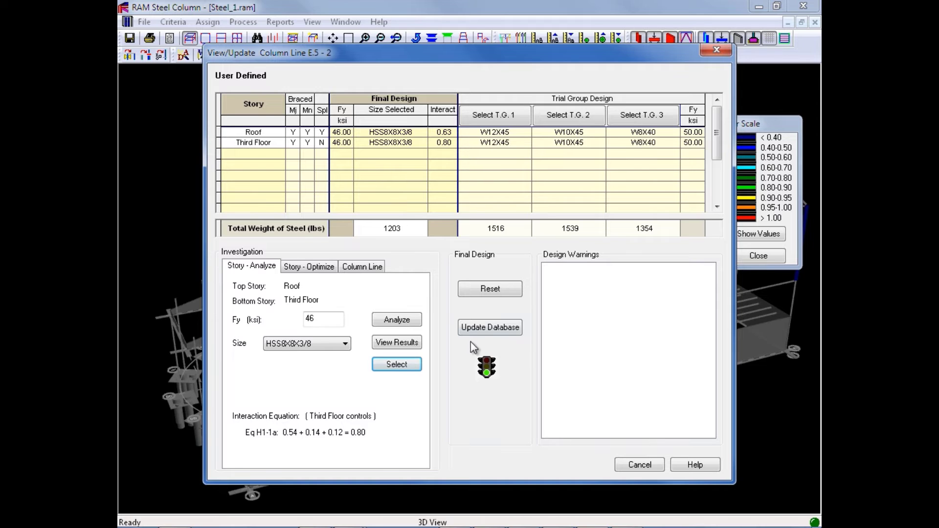
click(489, 328)
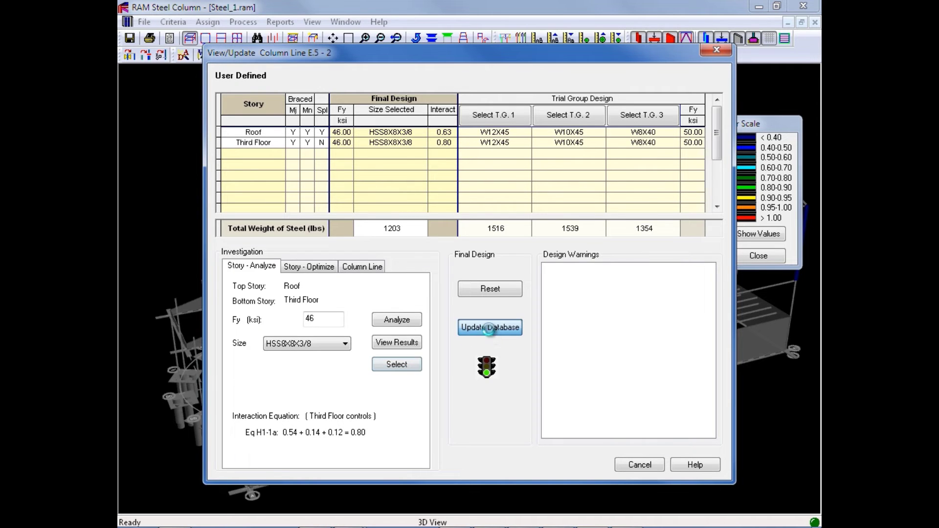
Step: Close the column line design window to return to the colour-coded 3D model
click(489, 328)
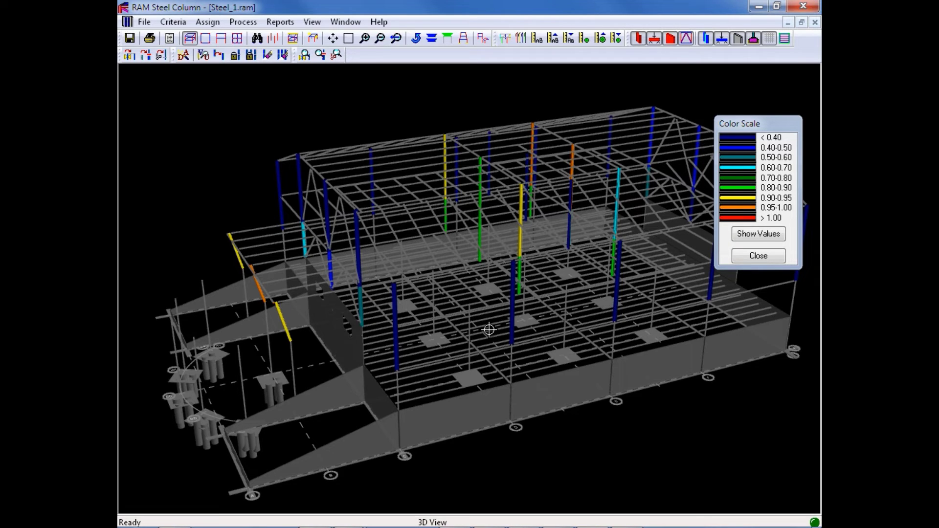
mouse_move(614, 182)
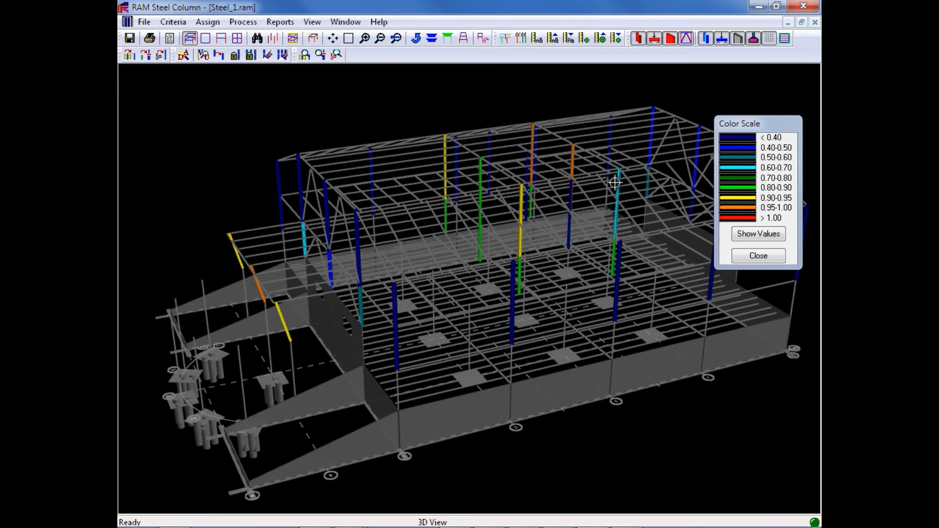
mouse_move(614, 221)
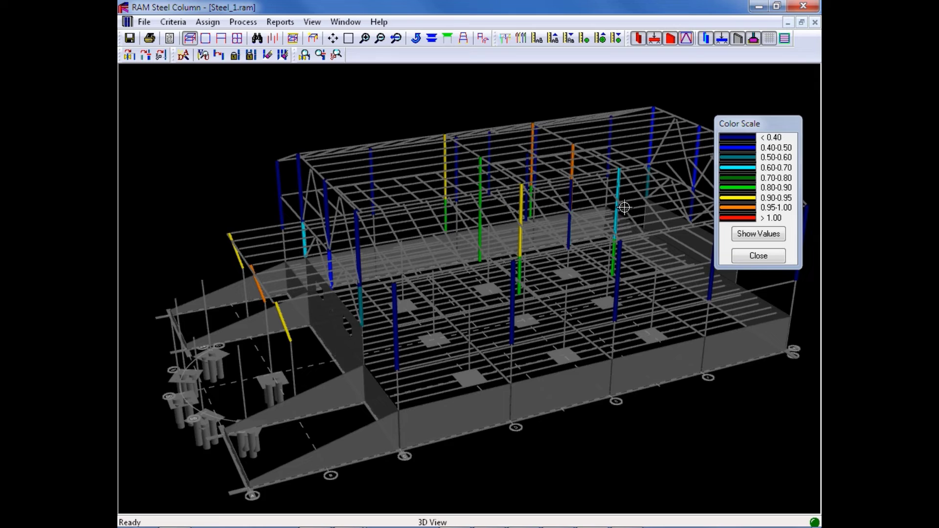
mouse_move(616, 195)
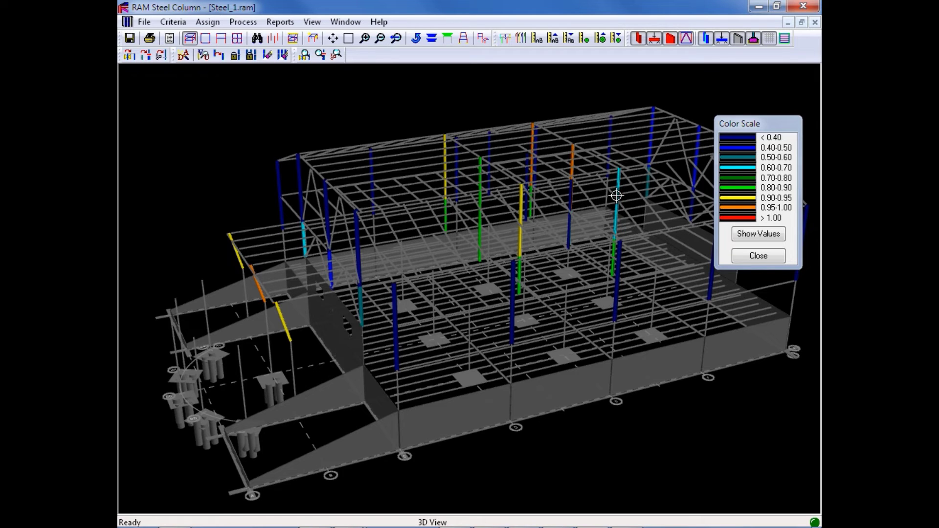
mouse_move(621, 190)
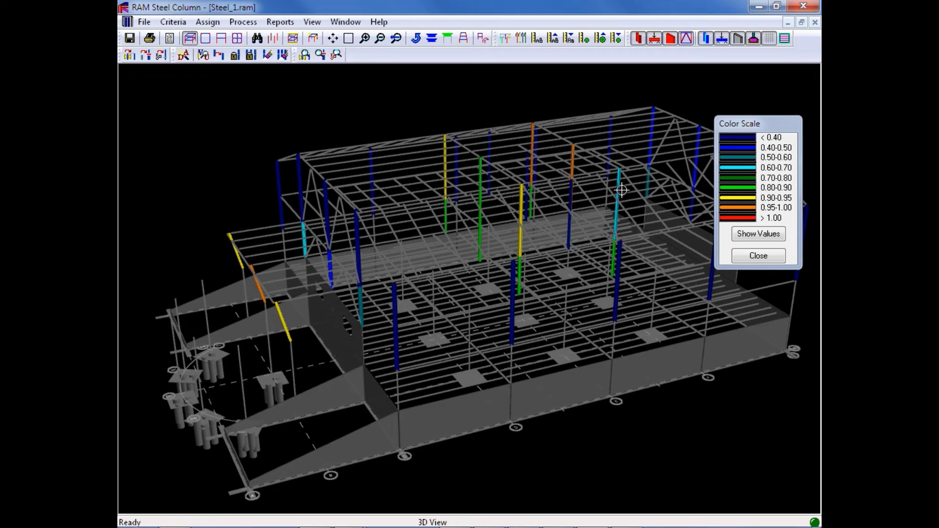
mouse_move(654, 443)
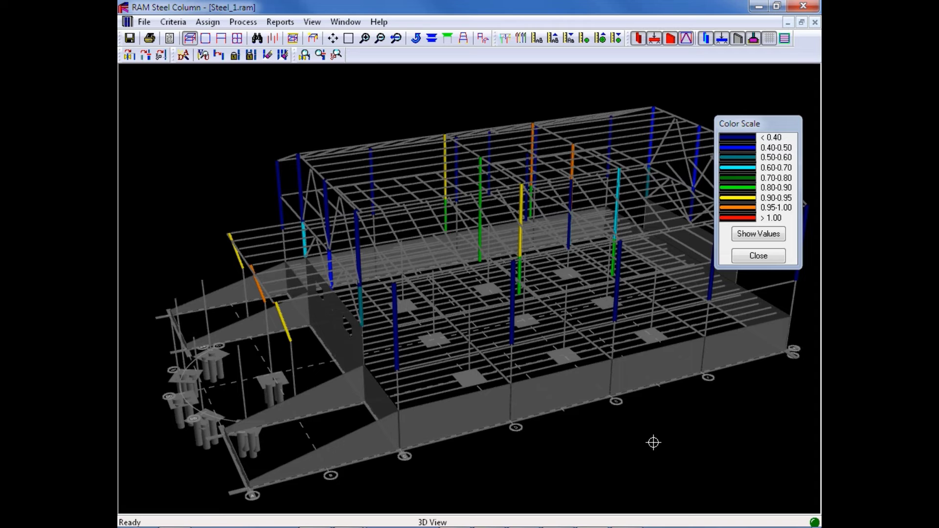
mouse_move(232, 182)
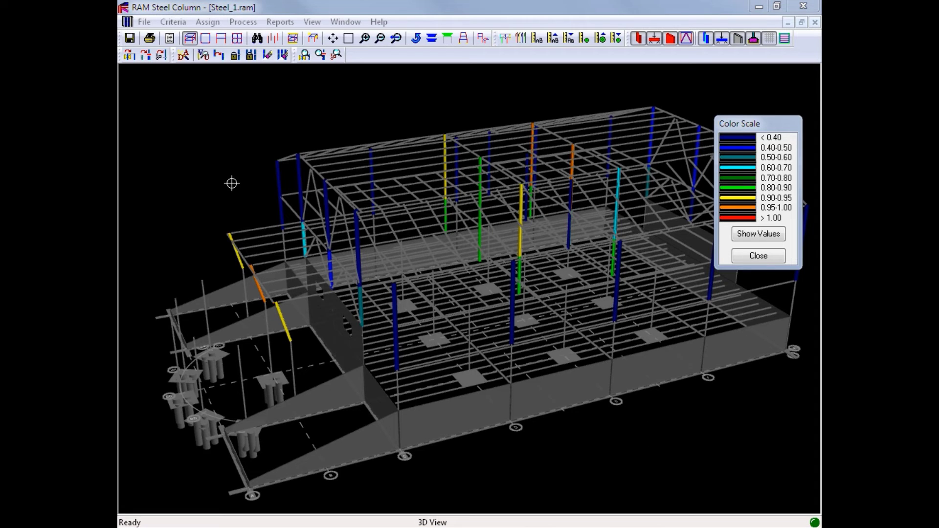
mouse_move(232, 187)
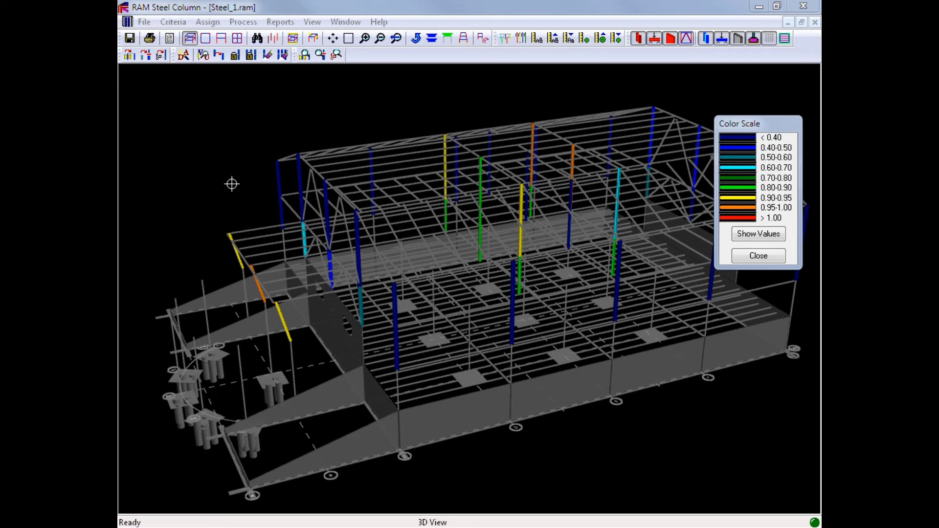
mouse_move(229, 186)
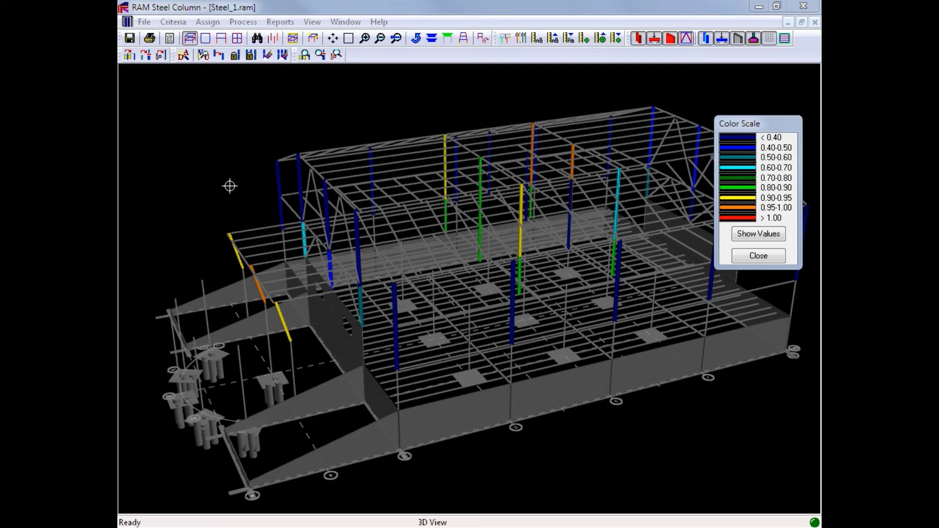
mouse_move(235, 187)
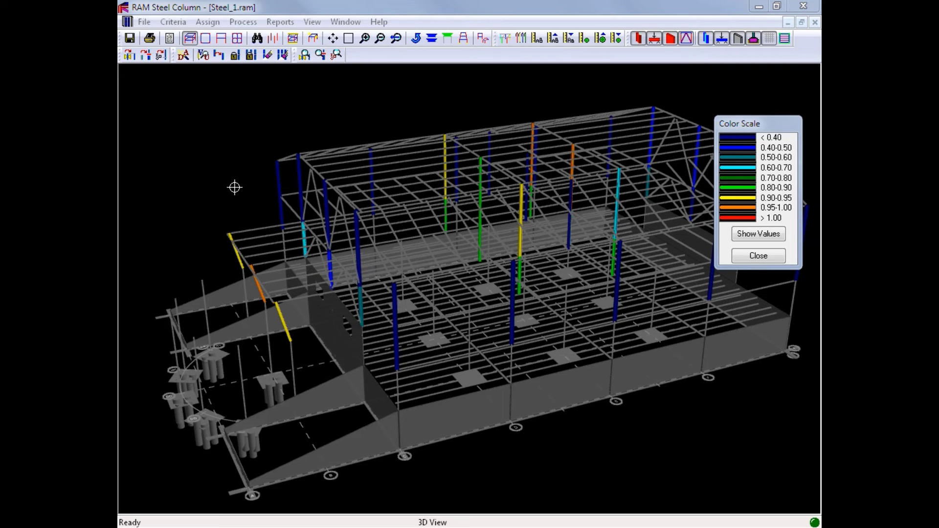
mouse_move(235, 190)
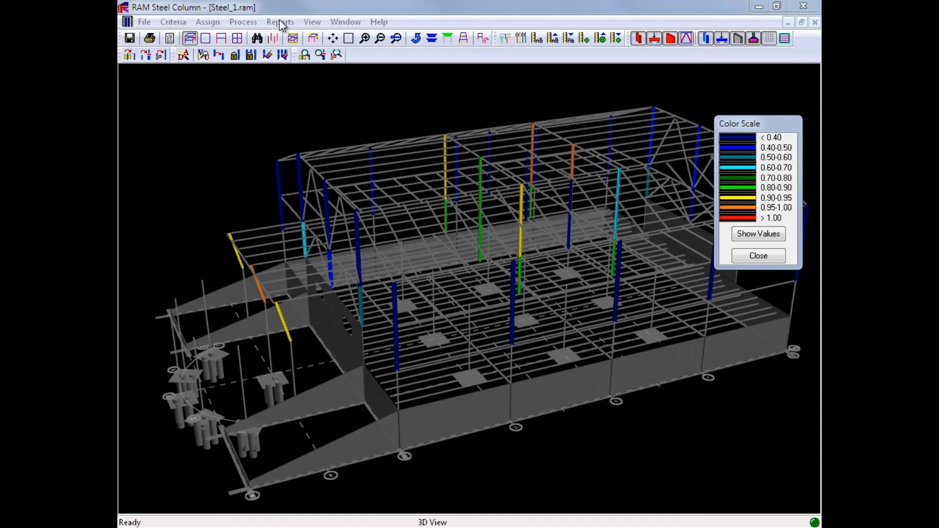
click(280, 22)
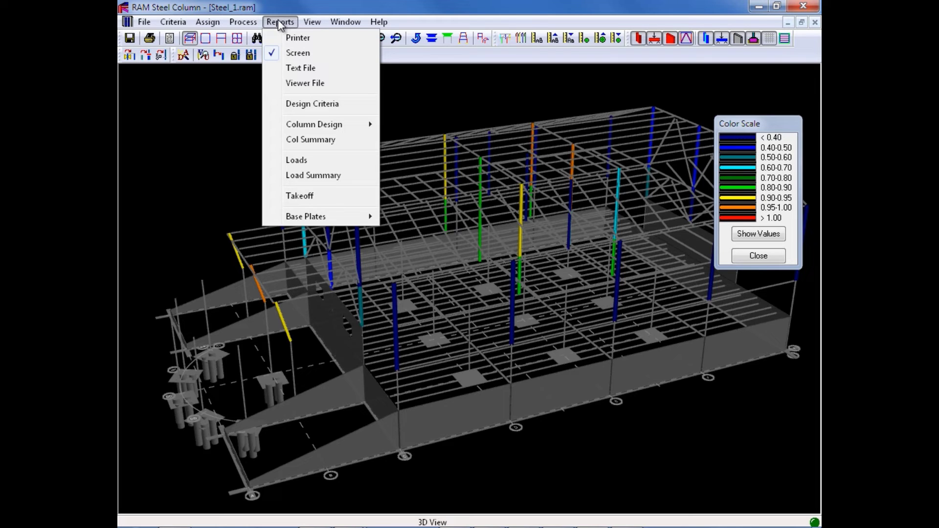
mouse_move(310, 138)
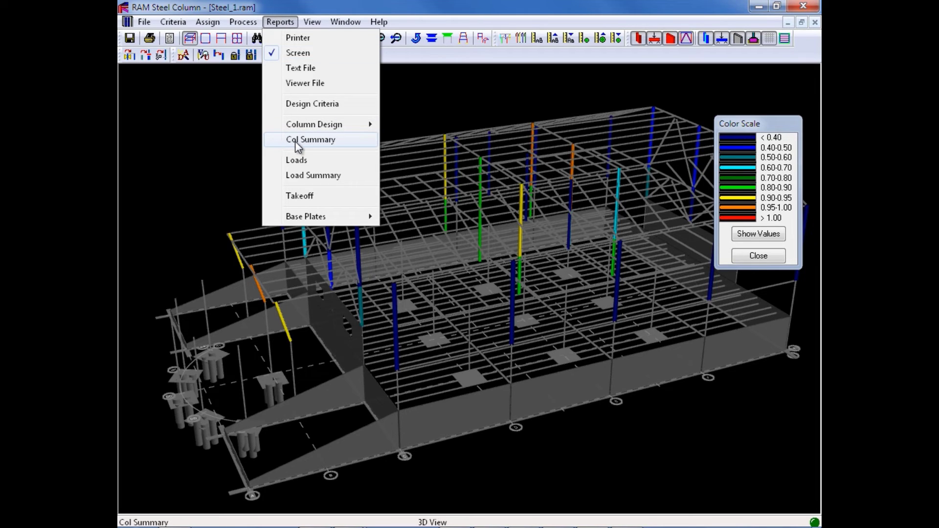
click(310, 139)
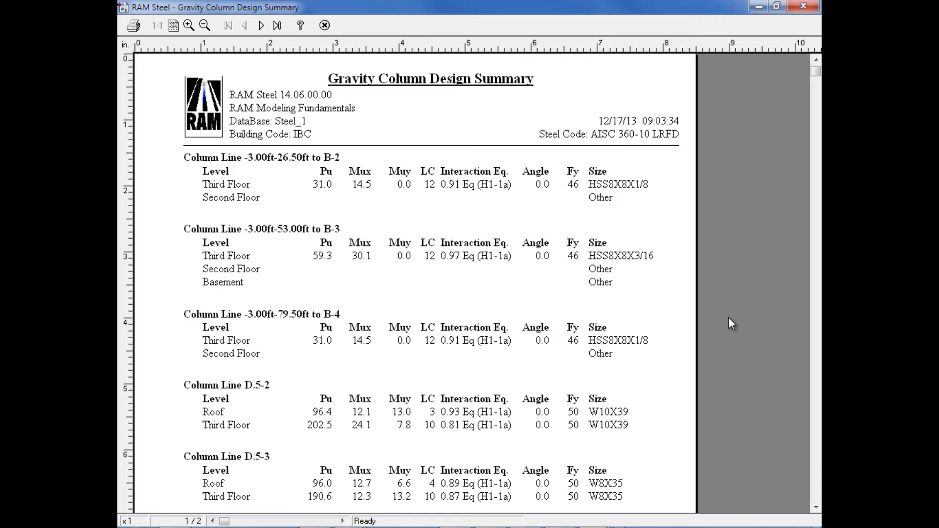
mouse_move(423, 115)
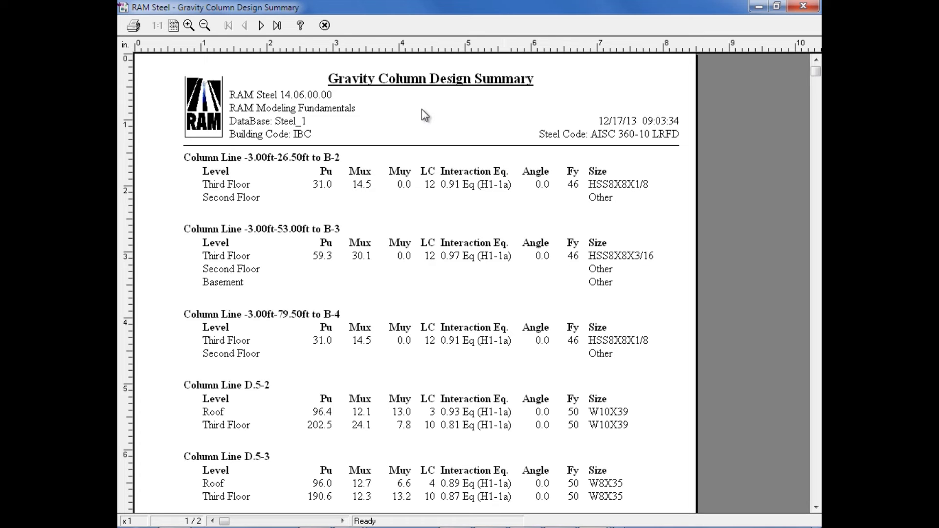
mouse_move(324, 25)
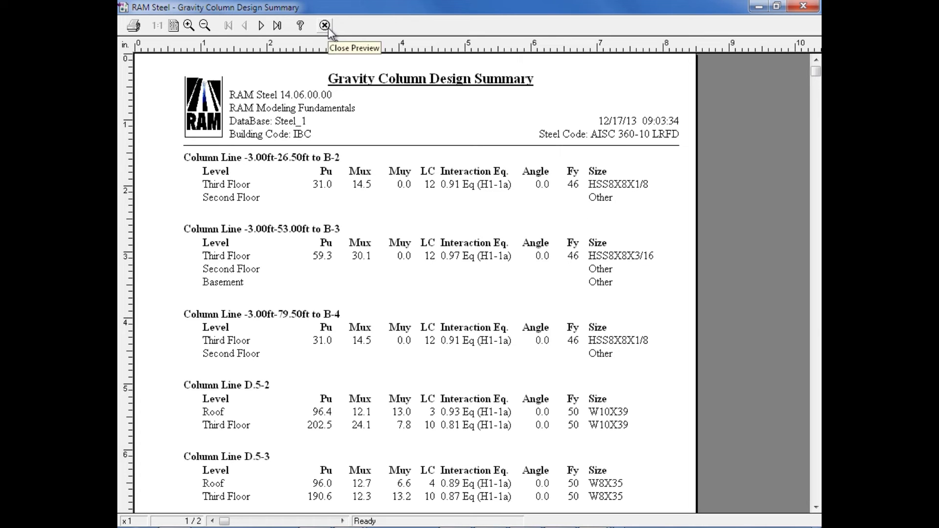
mouse_move(330, 32)
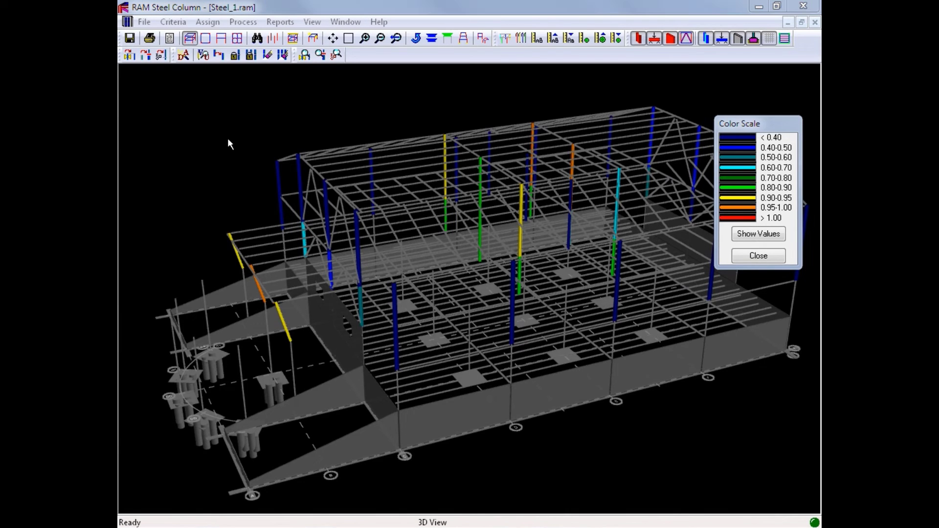
Step: Open the Base Plate Design Summary report from the Reports menu
click(280, 22)
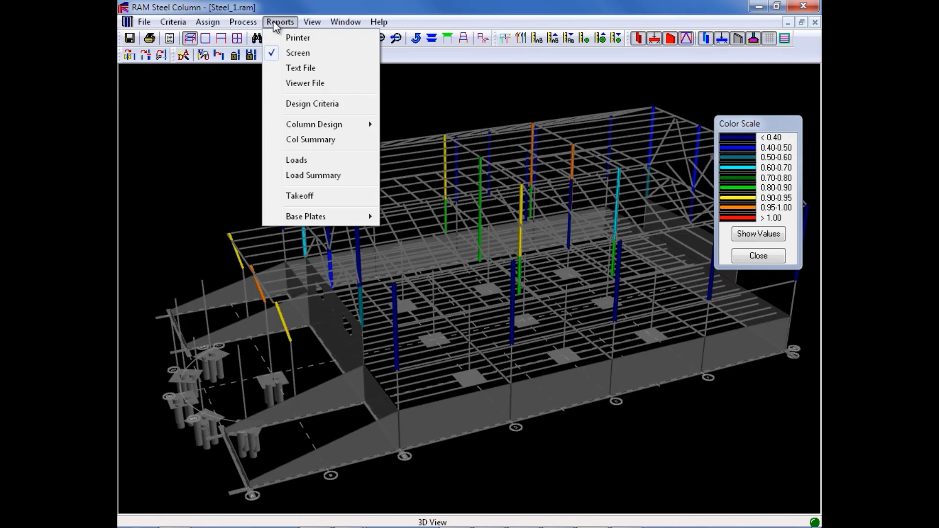
mouse_move(306, 216)
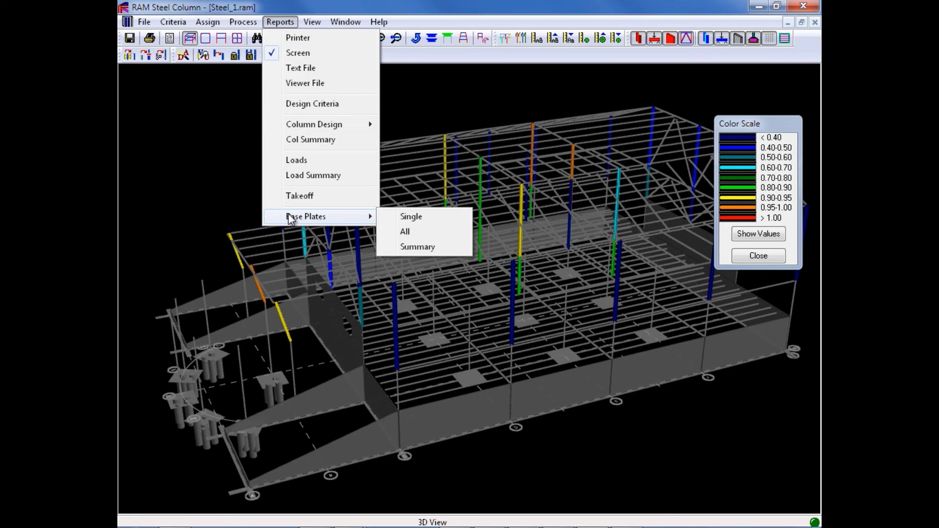
mouse_move(342, 226)
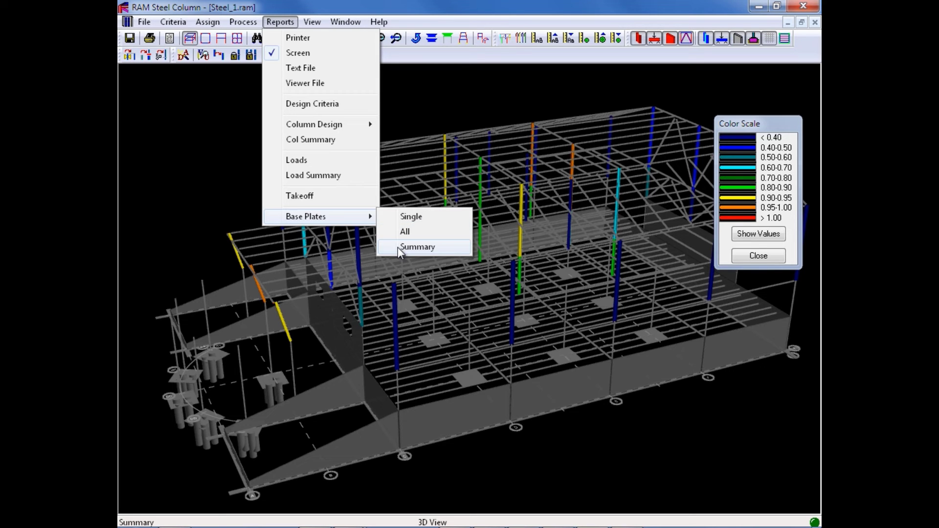
click(417, 246)
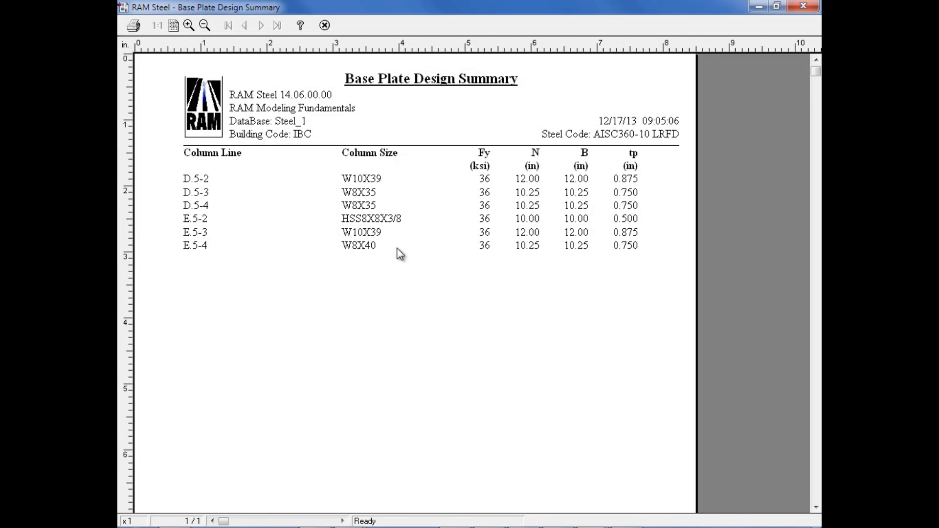
mouse_move(384, 288)
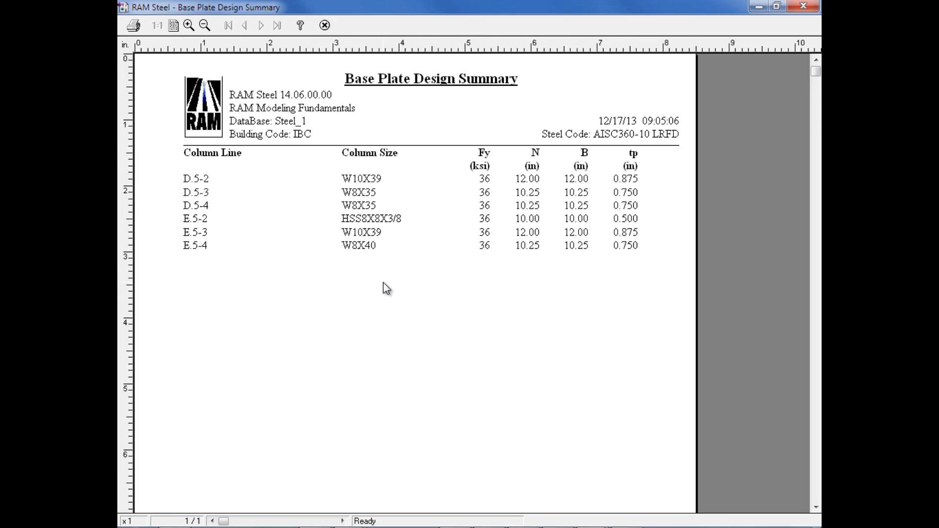
mouse_move(495, 181)
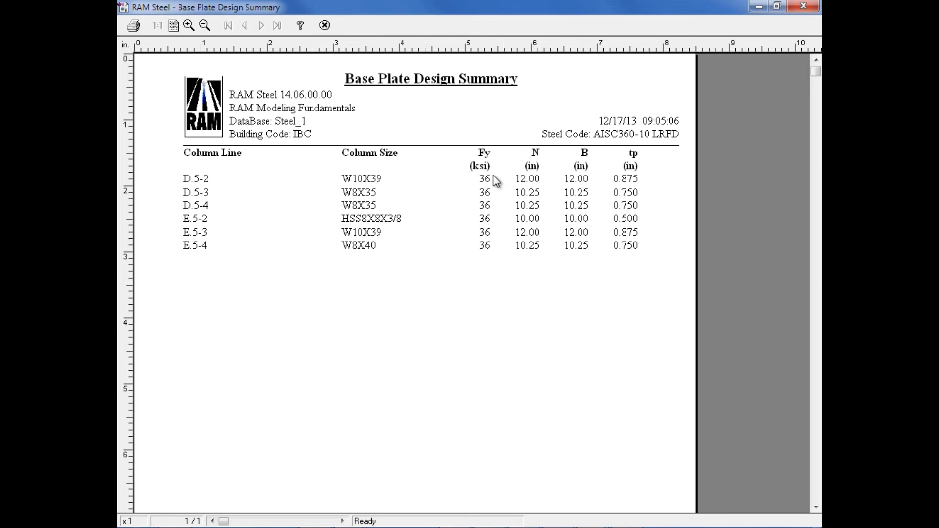
mouse_move(547, 244)
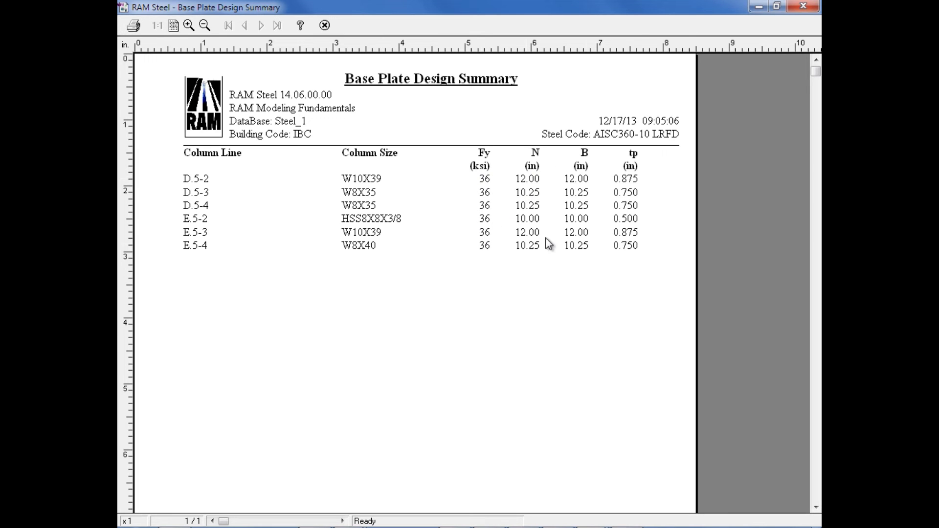
mouse_move(617, 233)
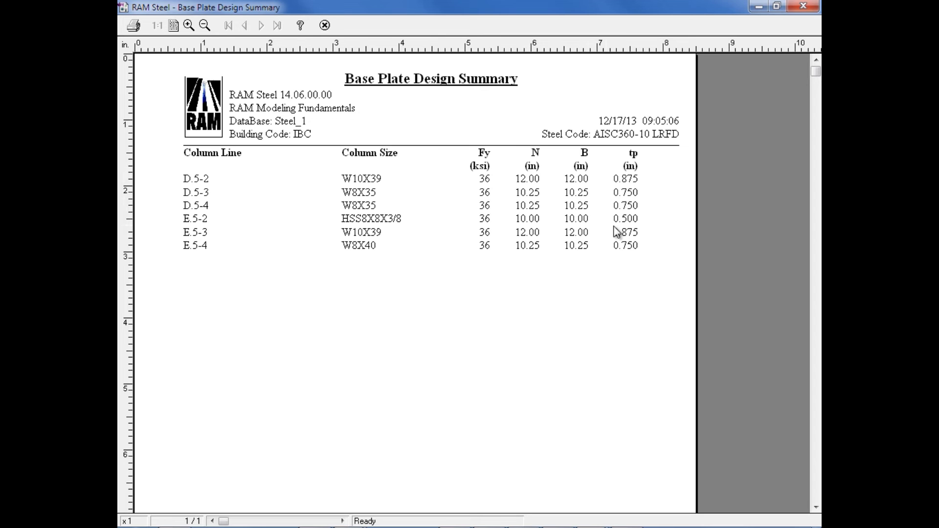
mouse_move(610, 280)
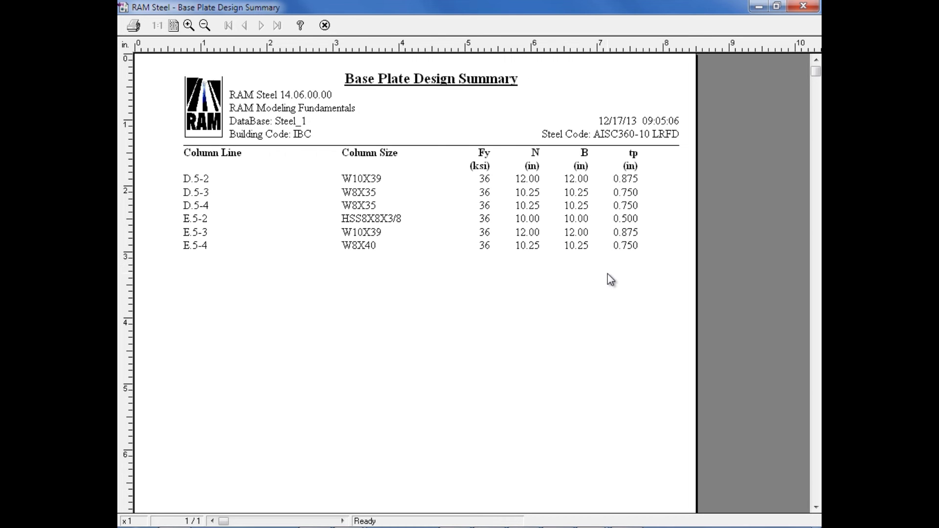
mouse_move(605, 283)
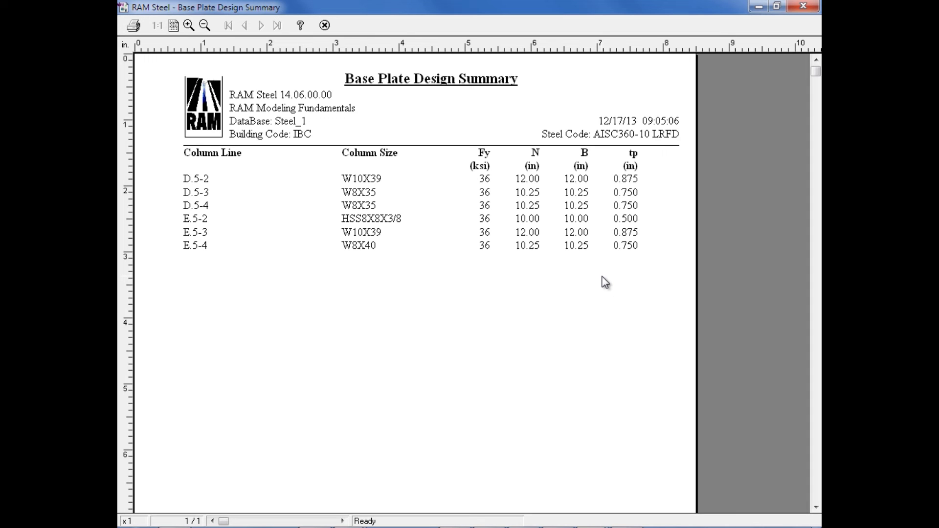
mouse_move(603, 284)
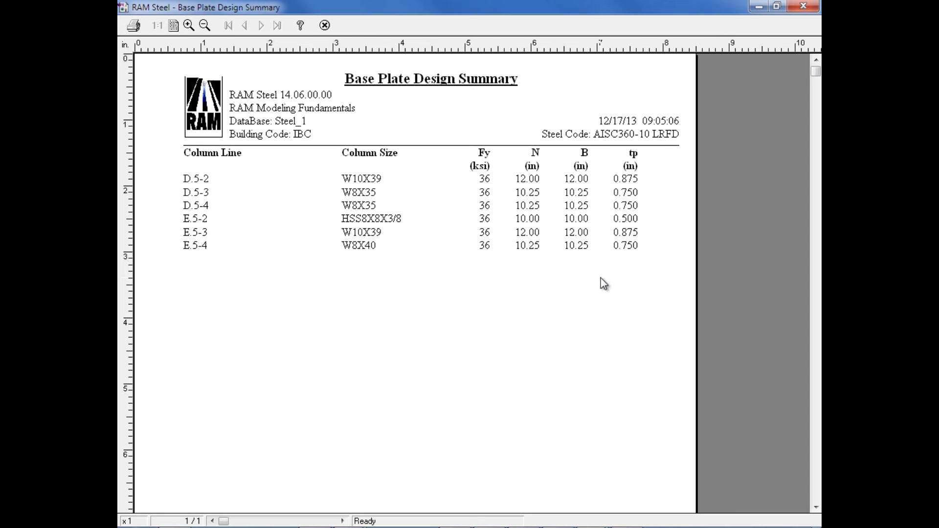
mouse_move(603, 290)
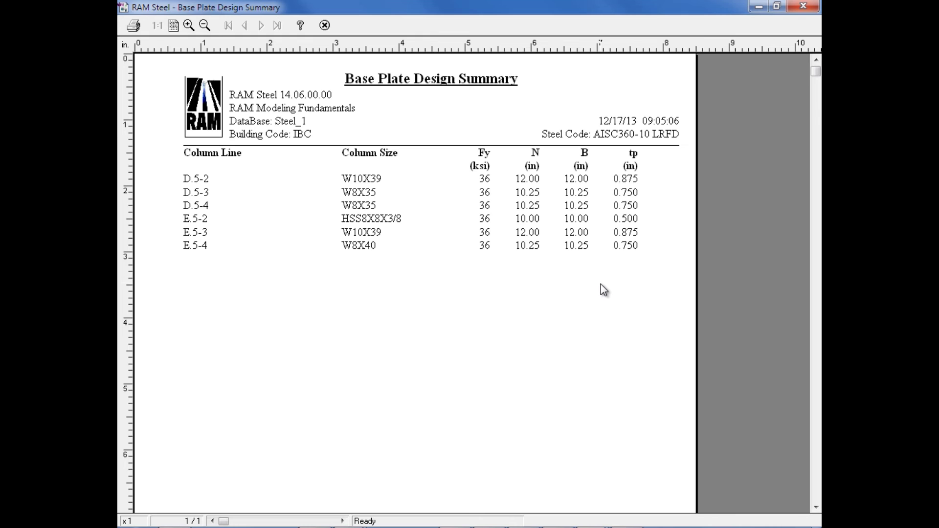
mouse_move(432, 267)
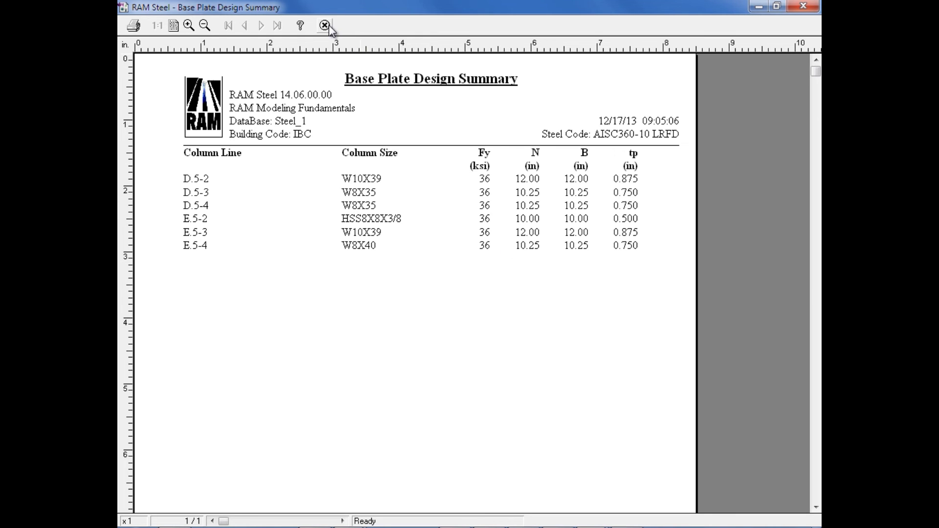
mouse_move(324, 25)
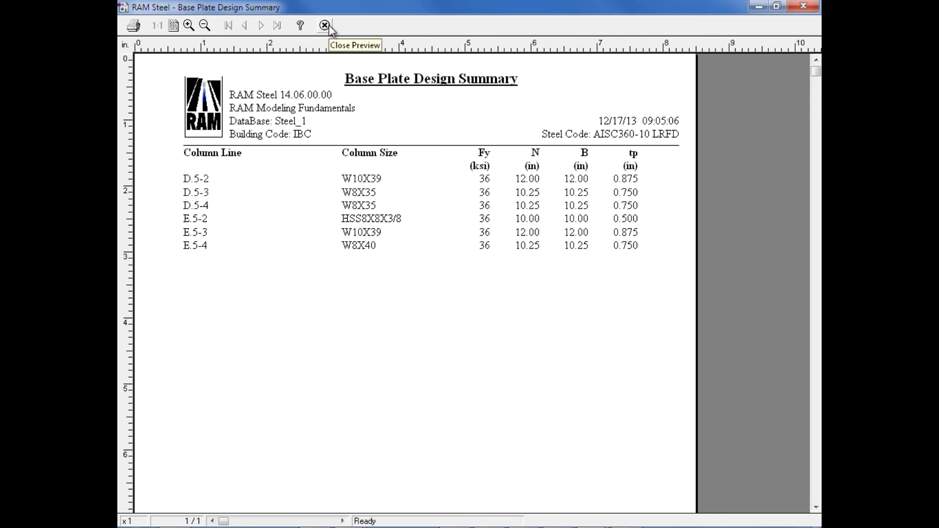
Step: Close the base plate report and exit RAM Steel Column back to RAM Manager
click(324, 25)
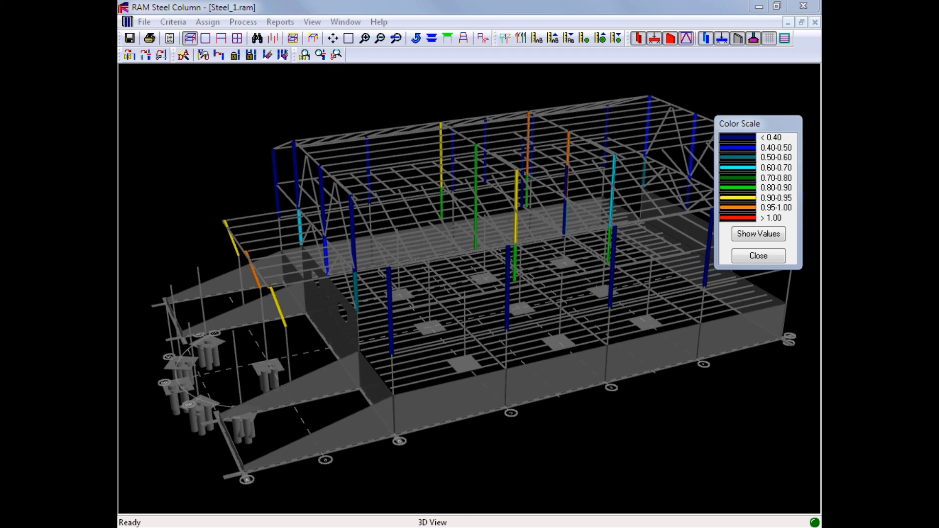
mouse_move(141, 14)
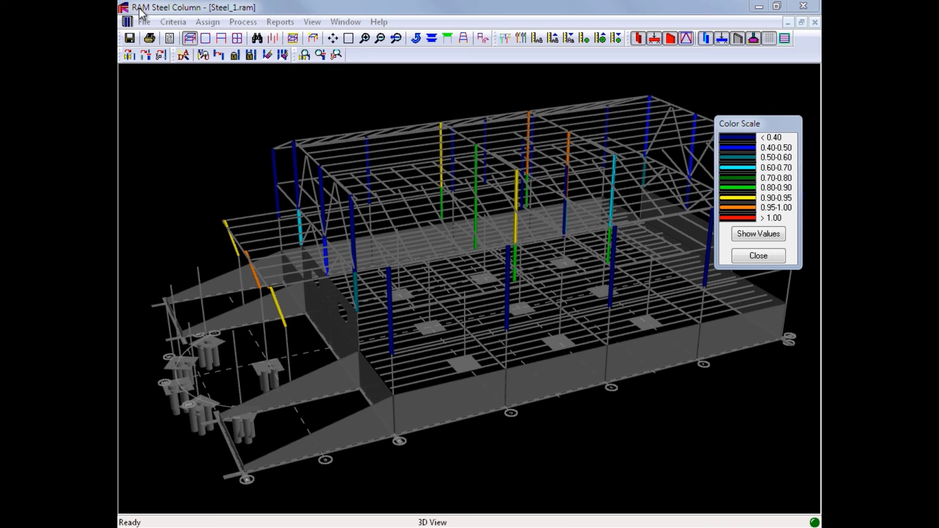
mouse_move(247, 178)
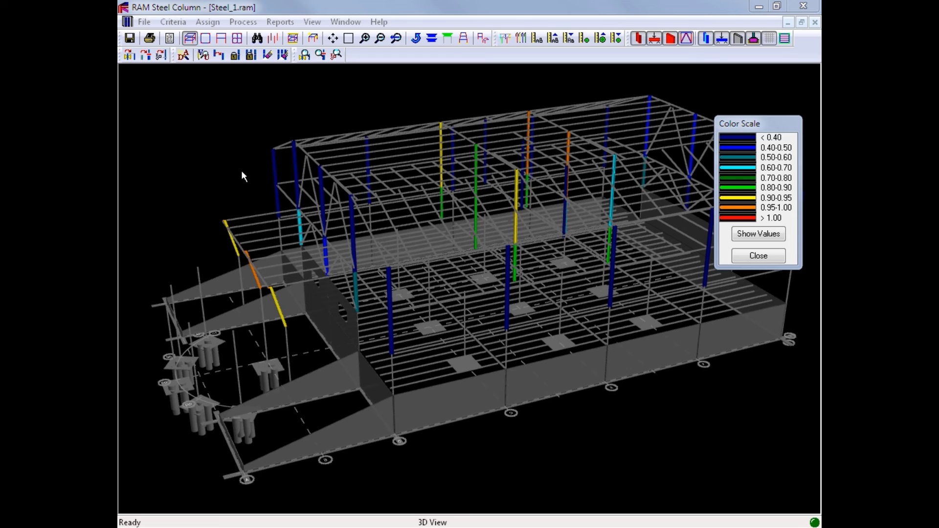
mouse_move(274, 174)
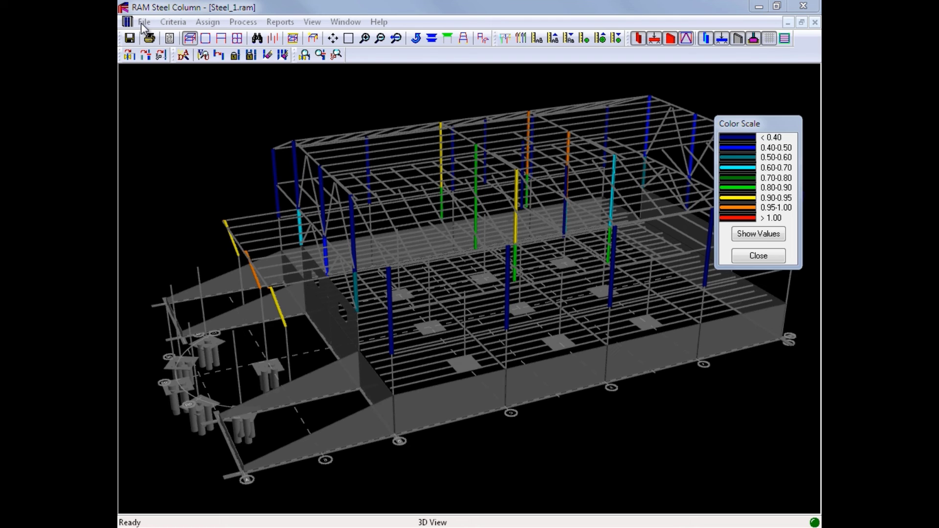
click(144, 21)
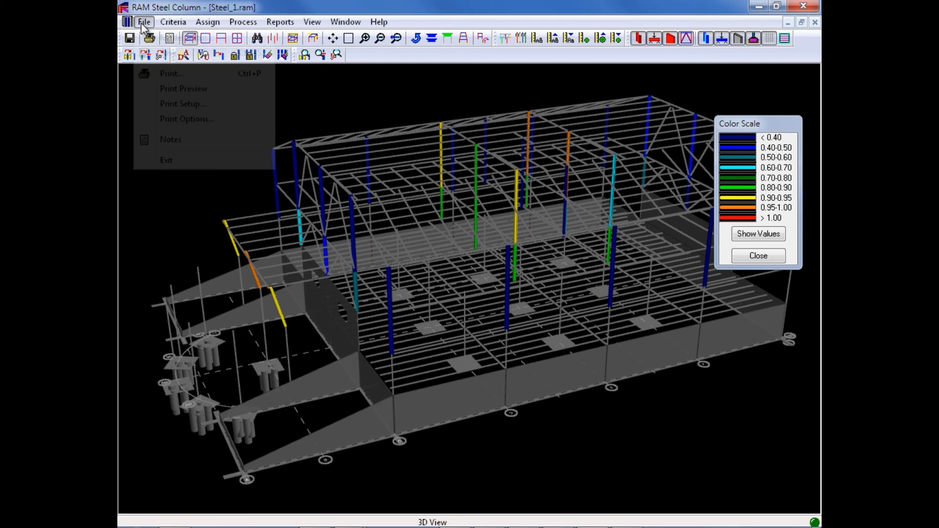
click(166, 160)
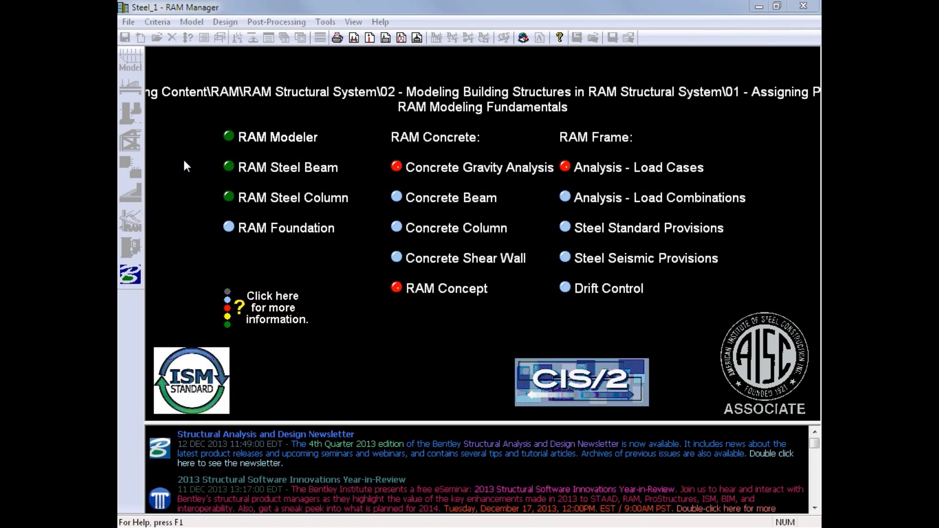